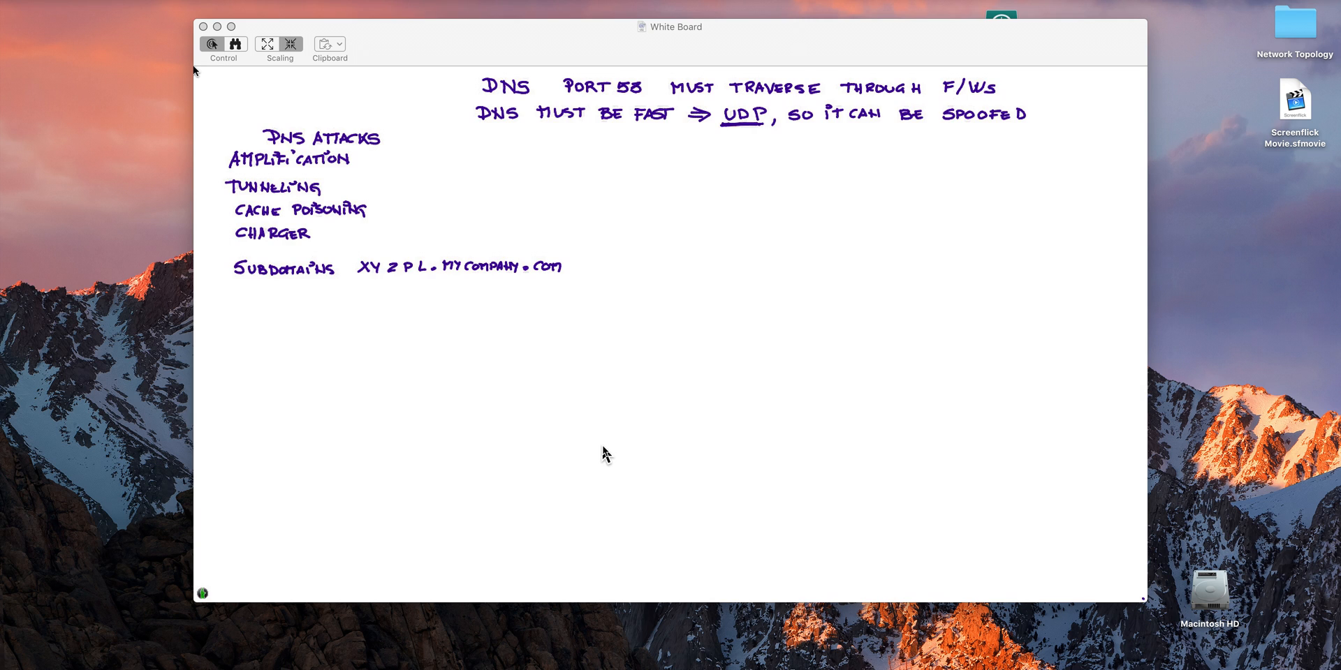
- Write the DETECTION heading, strike through 'zero' in patient zero, and draw a brace beside the attacks list
text(DEl)
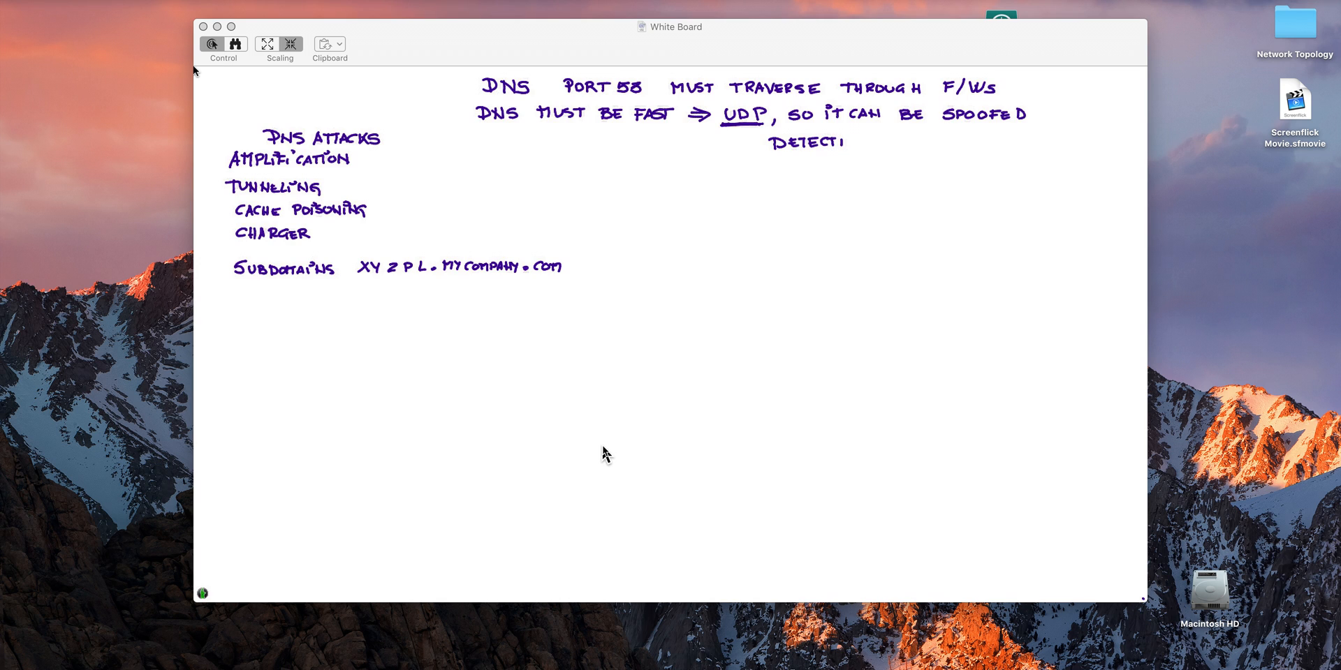
text(ON)
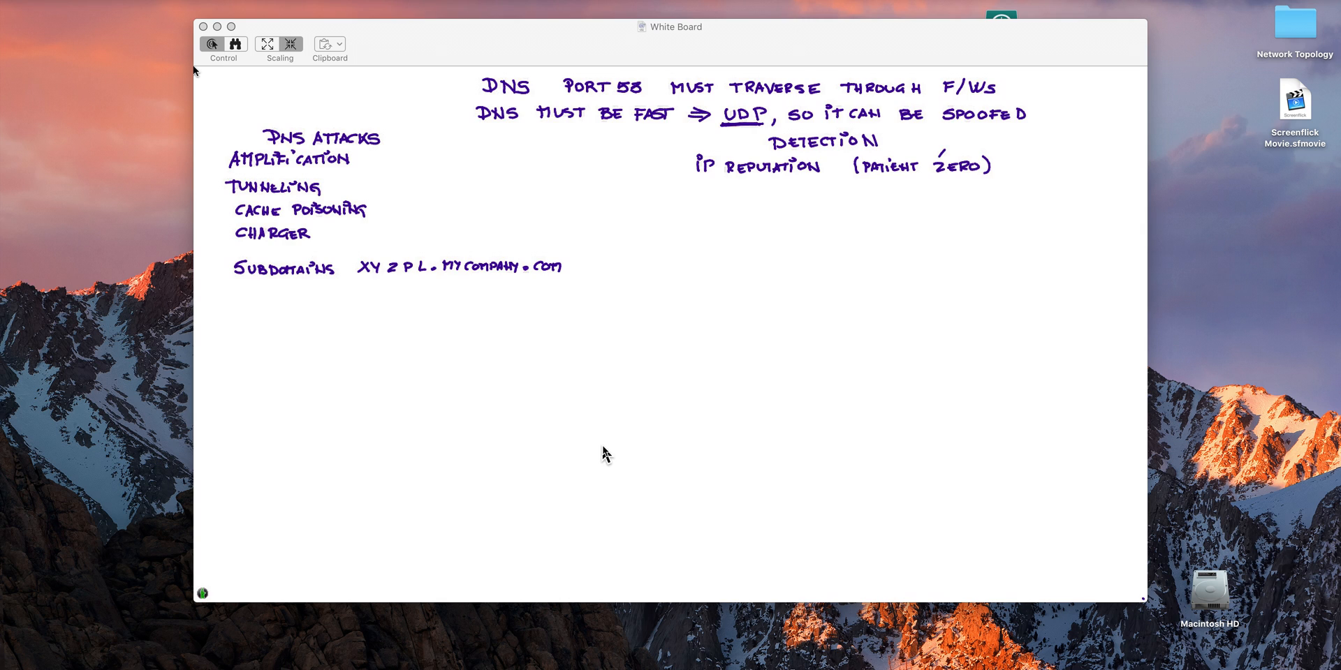
drag(899, 154, 954, 180)
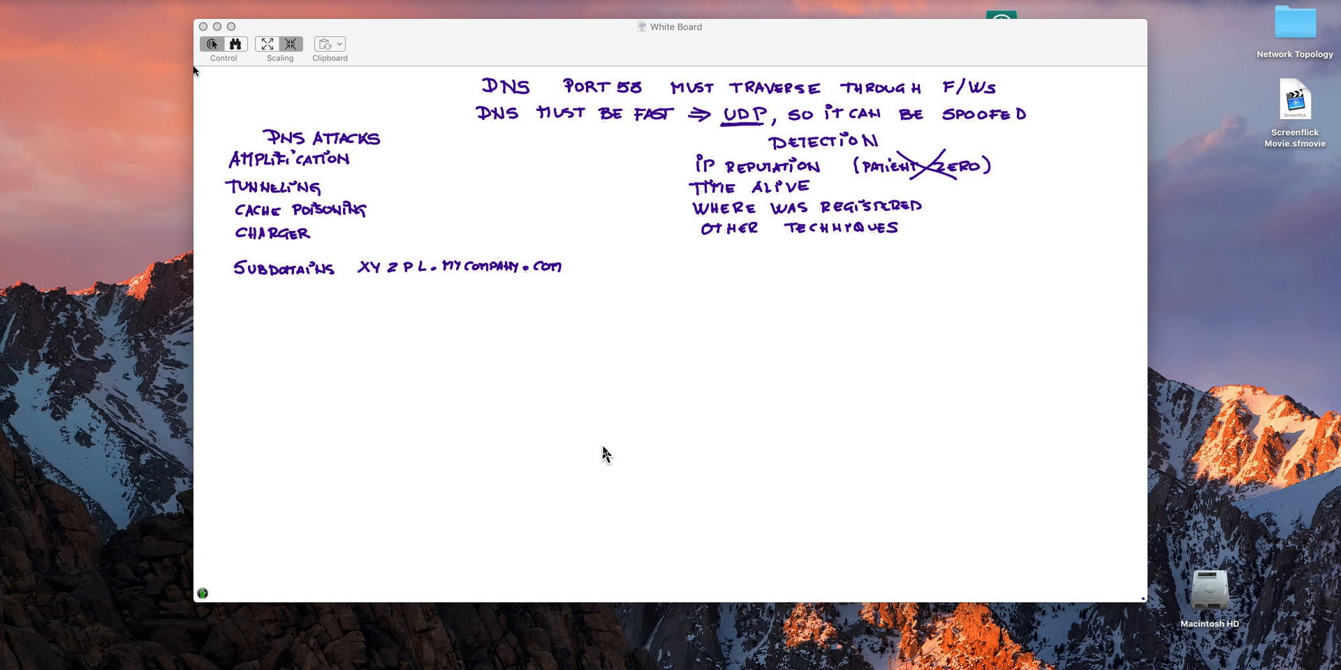
drag(607, 141, 608, 243)
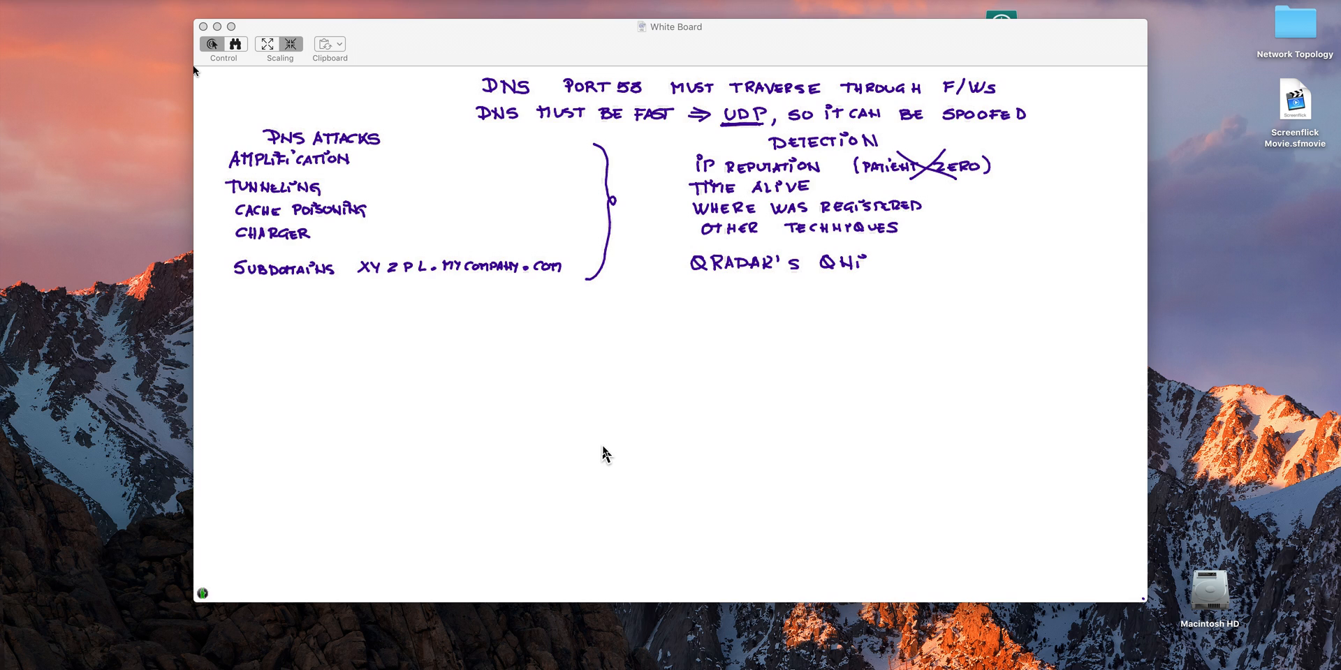
- Write DNS QUERY and 'We need prediction', then draw an arrow toward analytics
text(DNS QUERY)
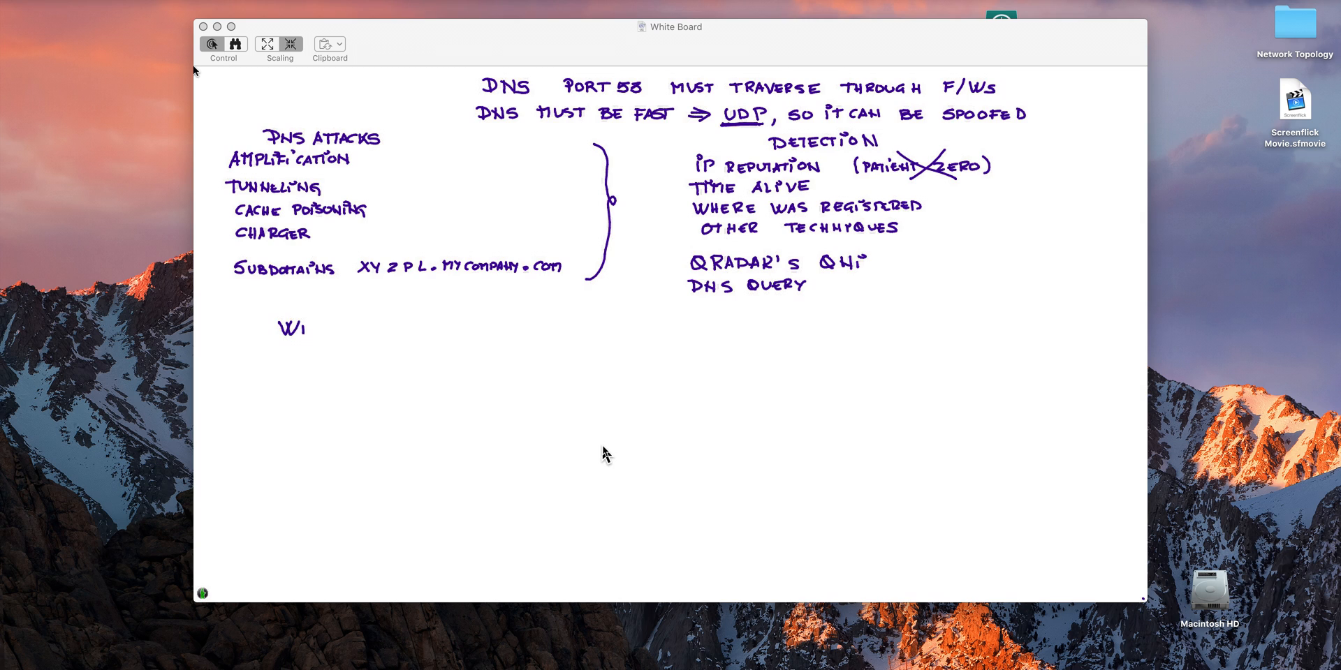
text(We N)
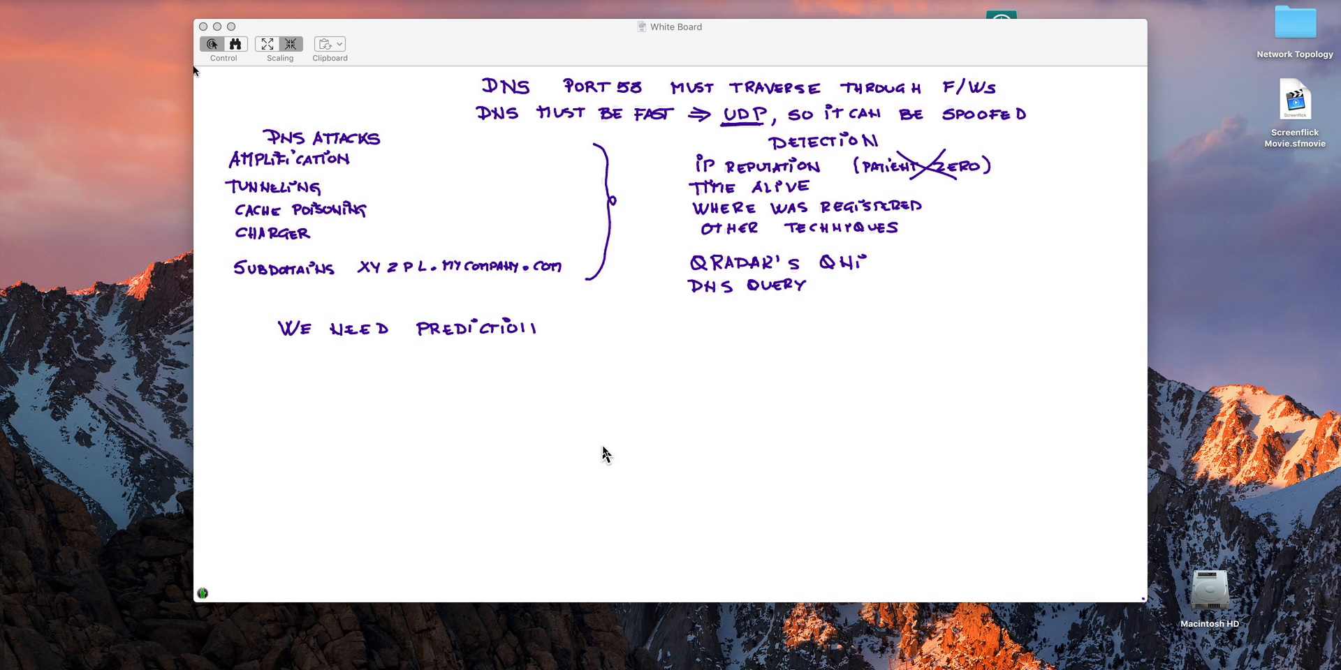
drag(539, 327, 565, 327)
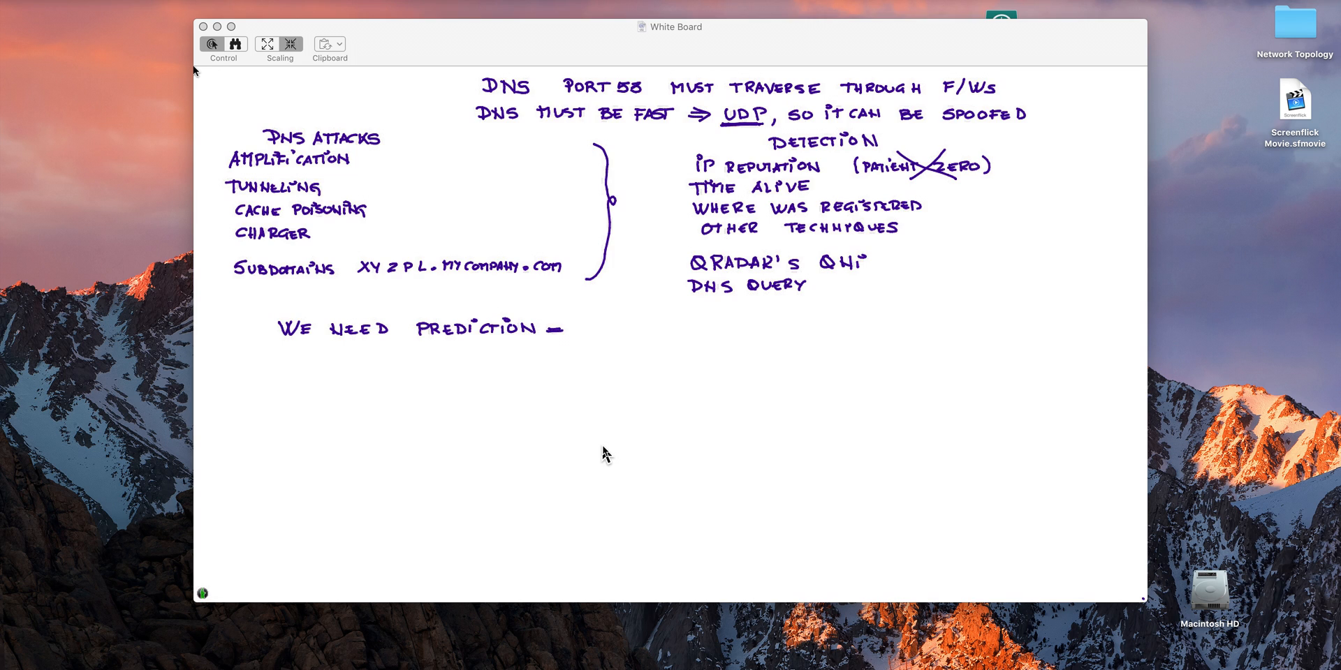
drag(556, 333, 569, 327)
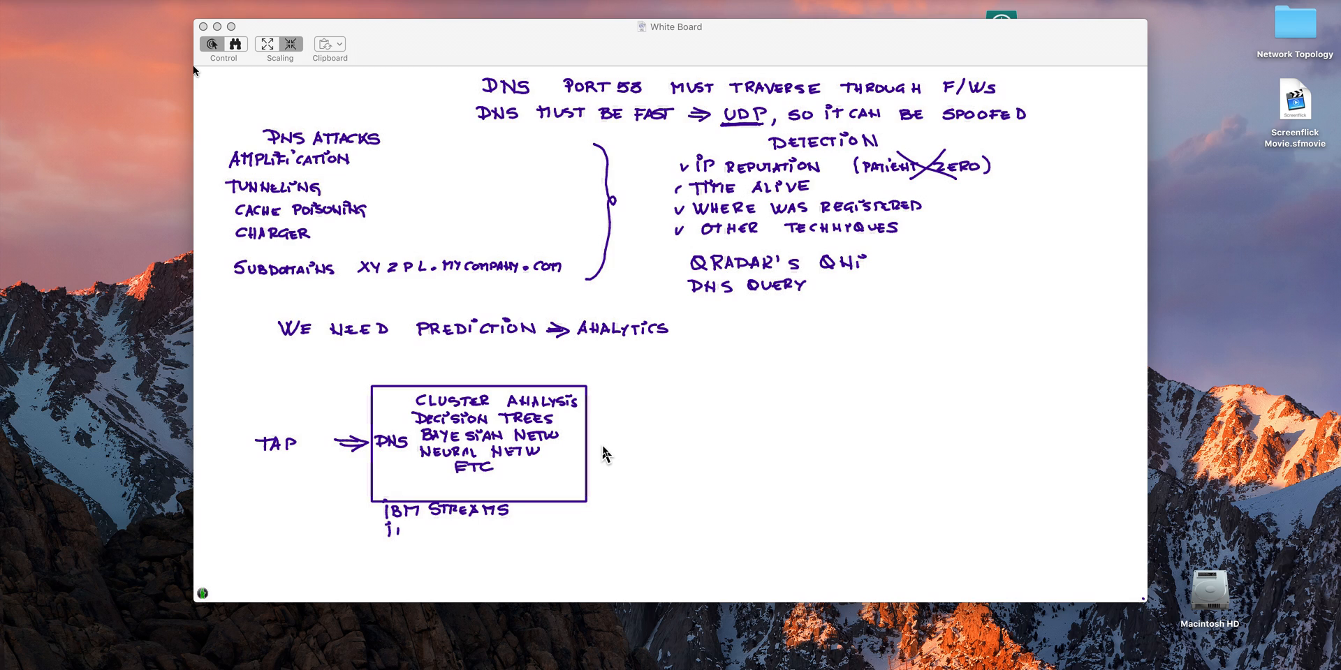
- Write IBM SPSS under IBM Streams and add a GEOIP input label
text(IBM S)
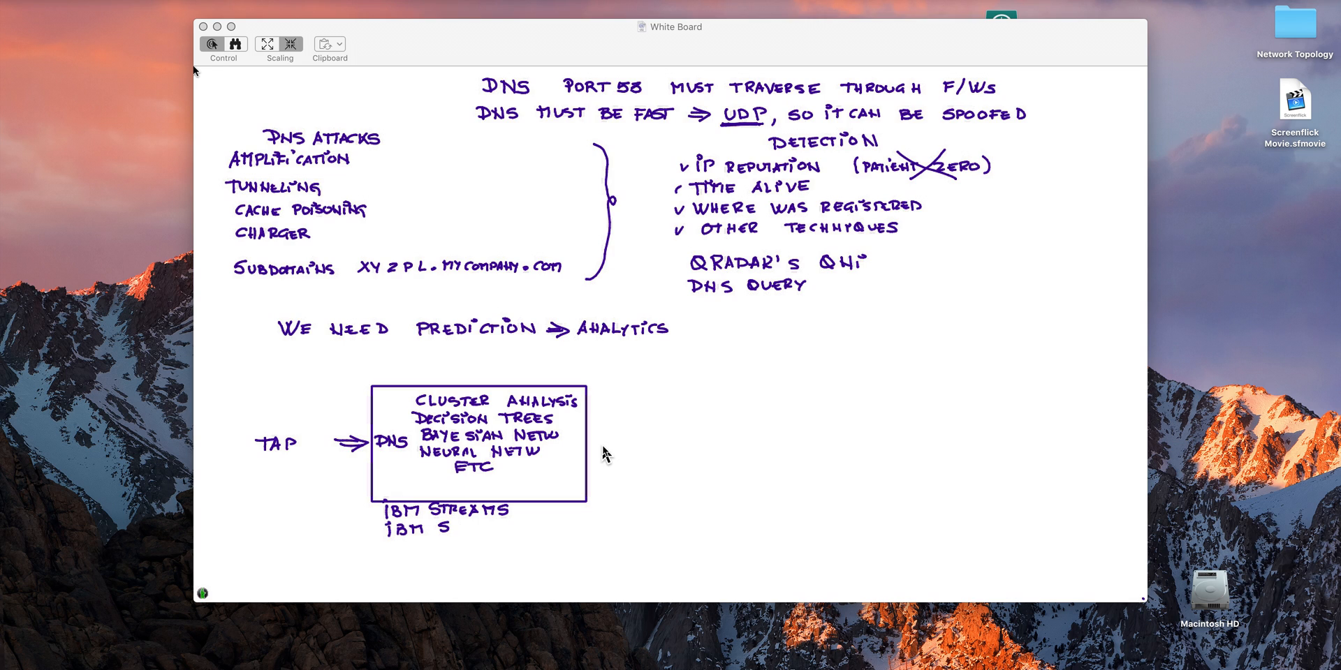
text(PSS)
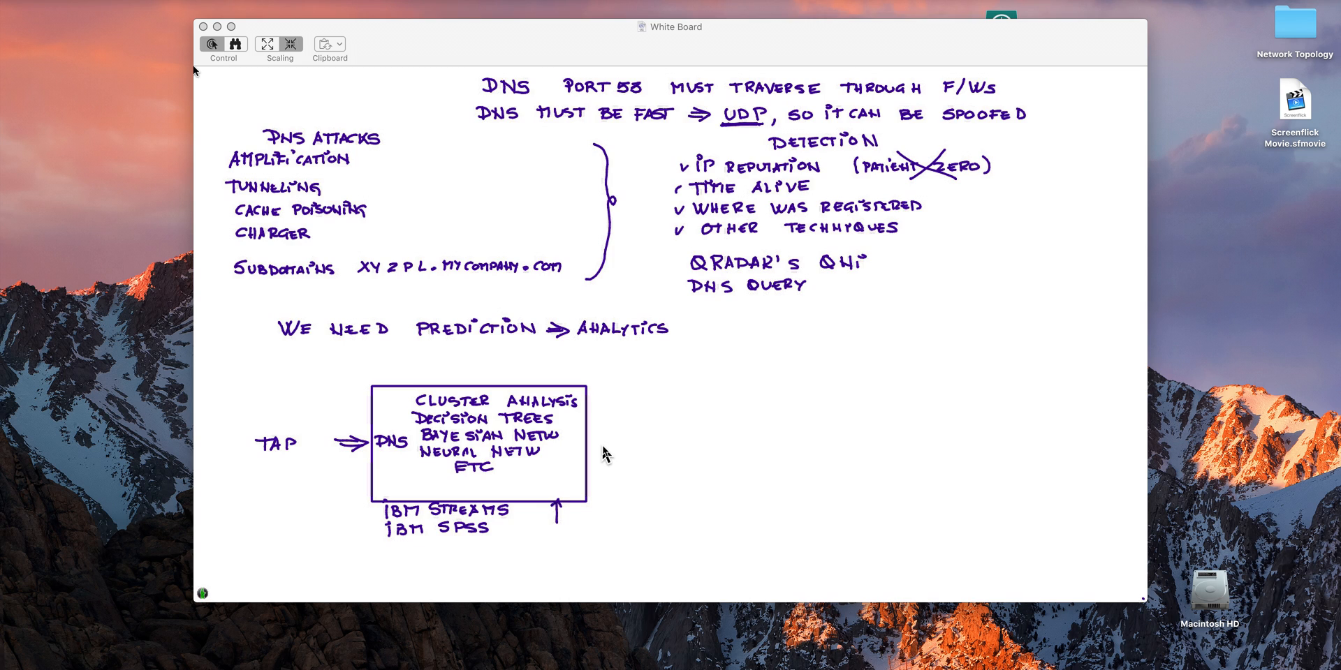
text(GEO)
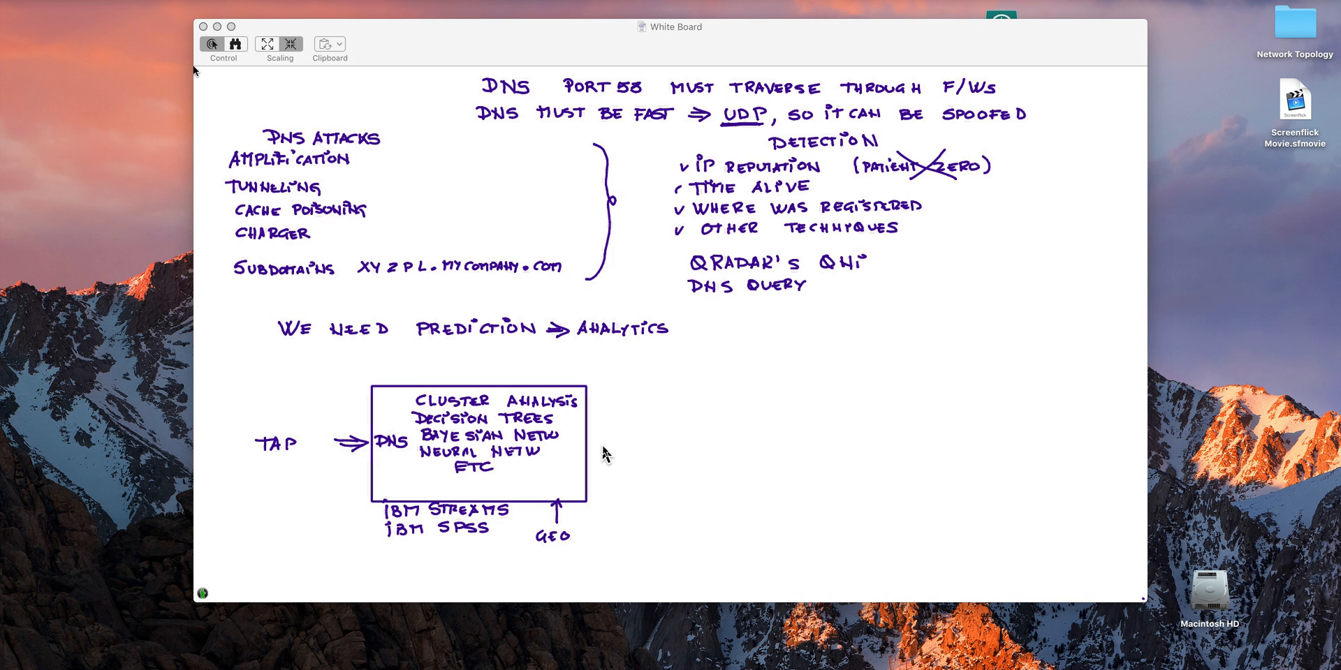
text(IP)
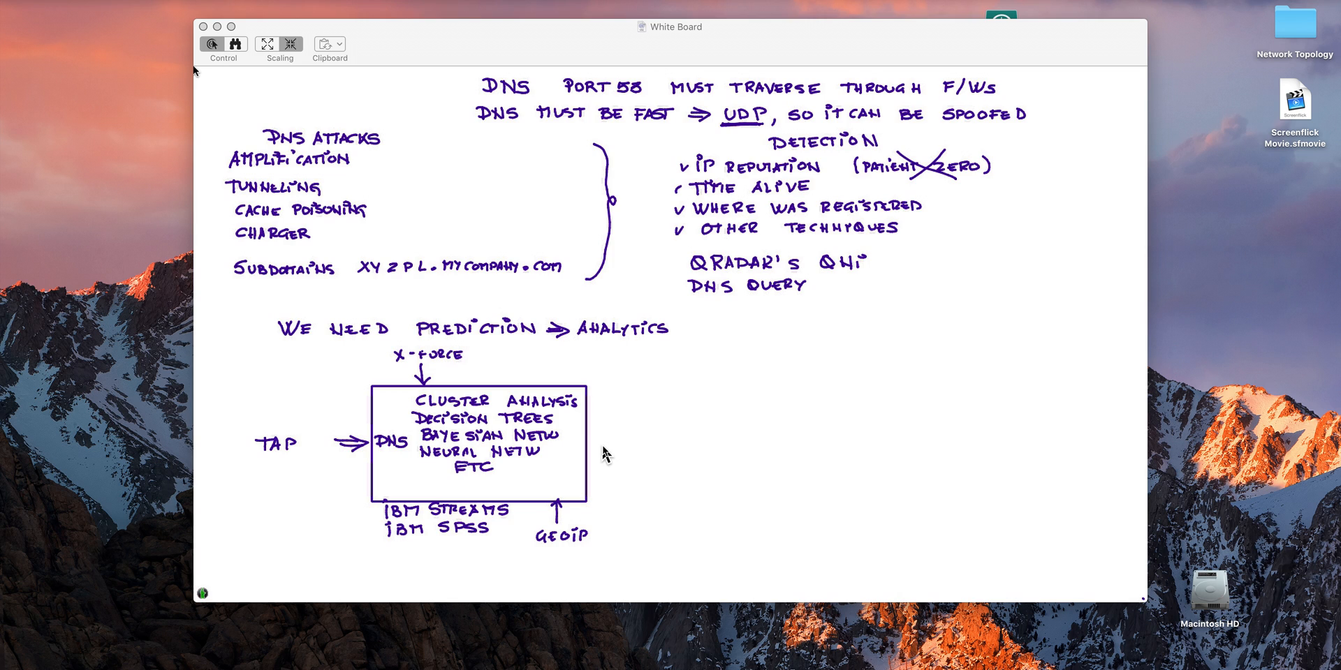
- Add BLACK LIST and whitelisting input arrows, then draw a results arrow out of the analytics box
drag(545, 367, 544, 390)
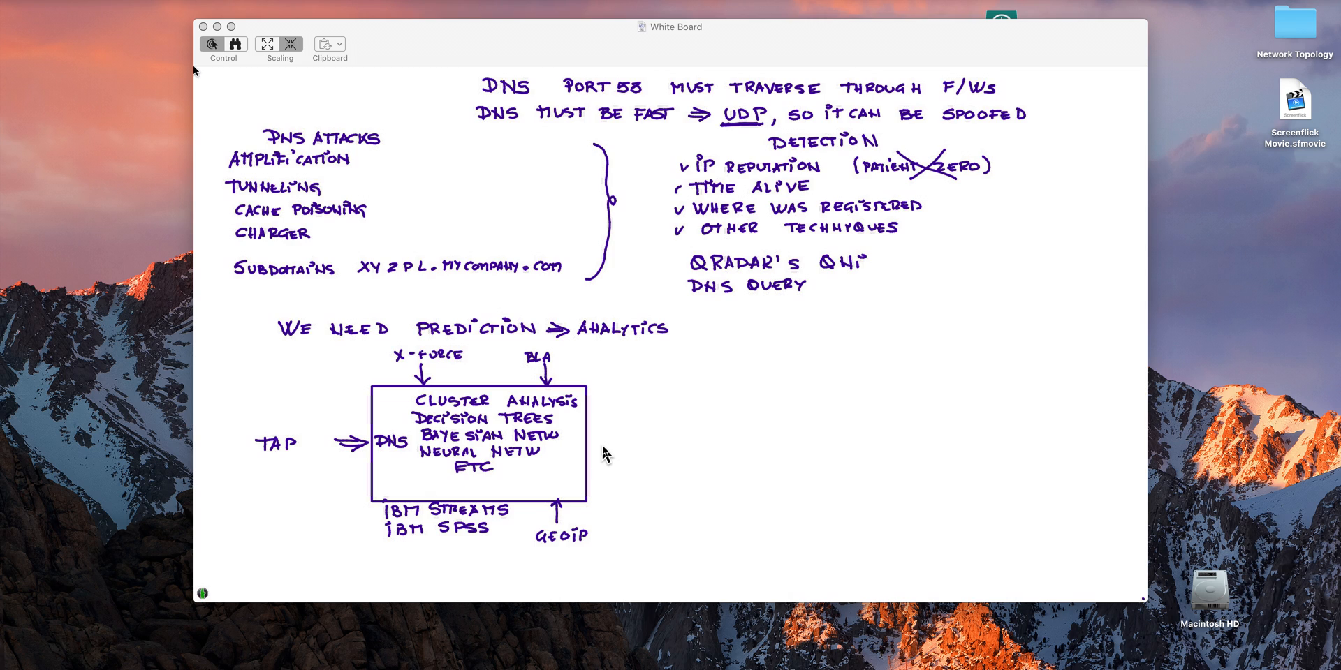
text(BLACK LIST)
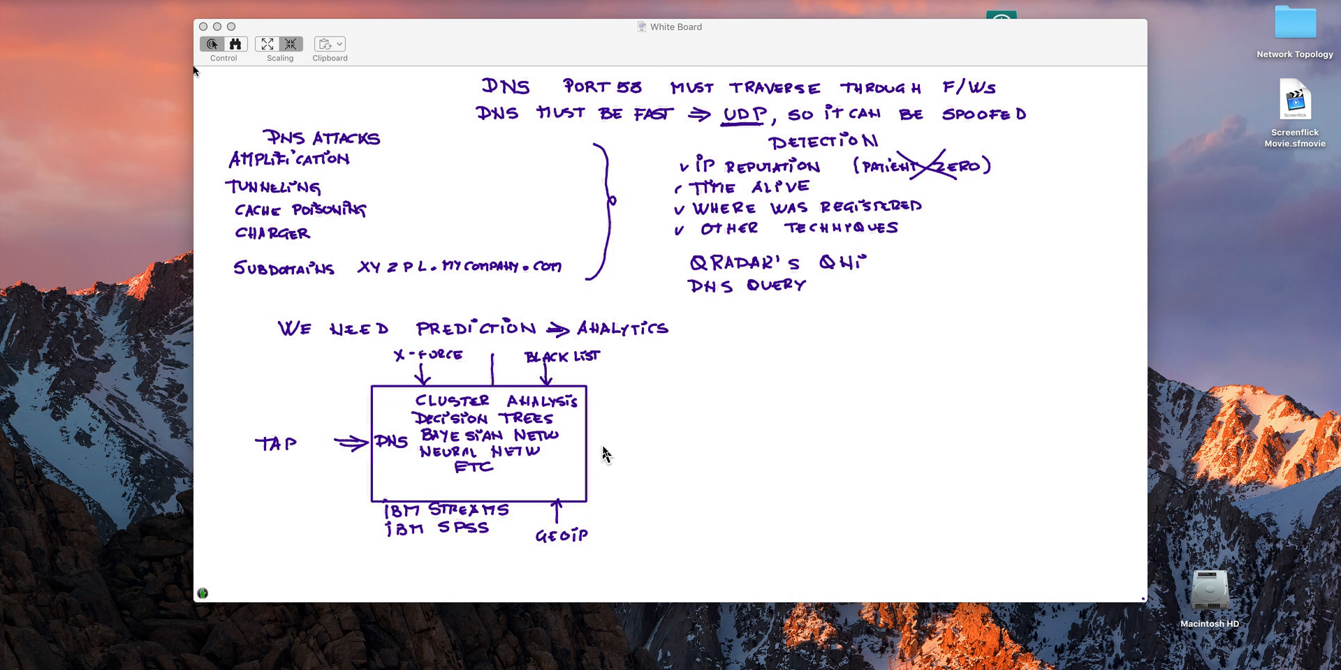
text(WII)
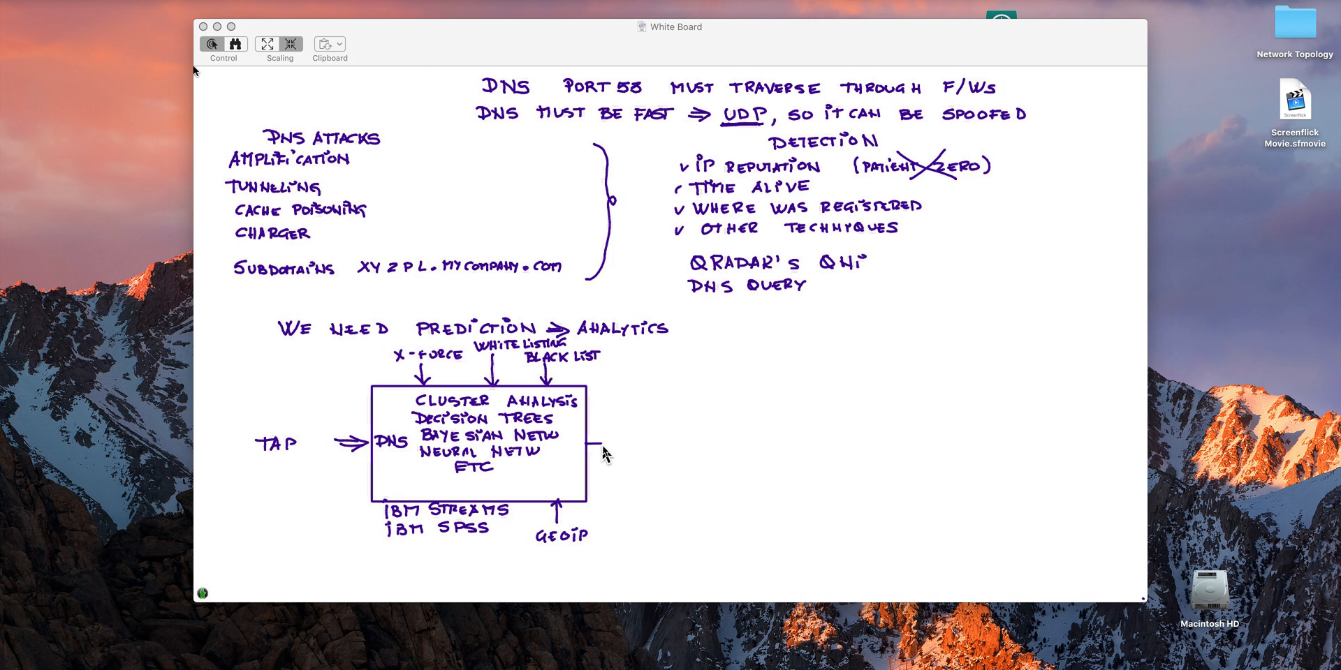
drag(599, 442, 684, 443)
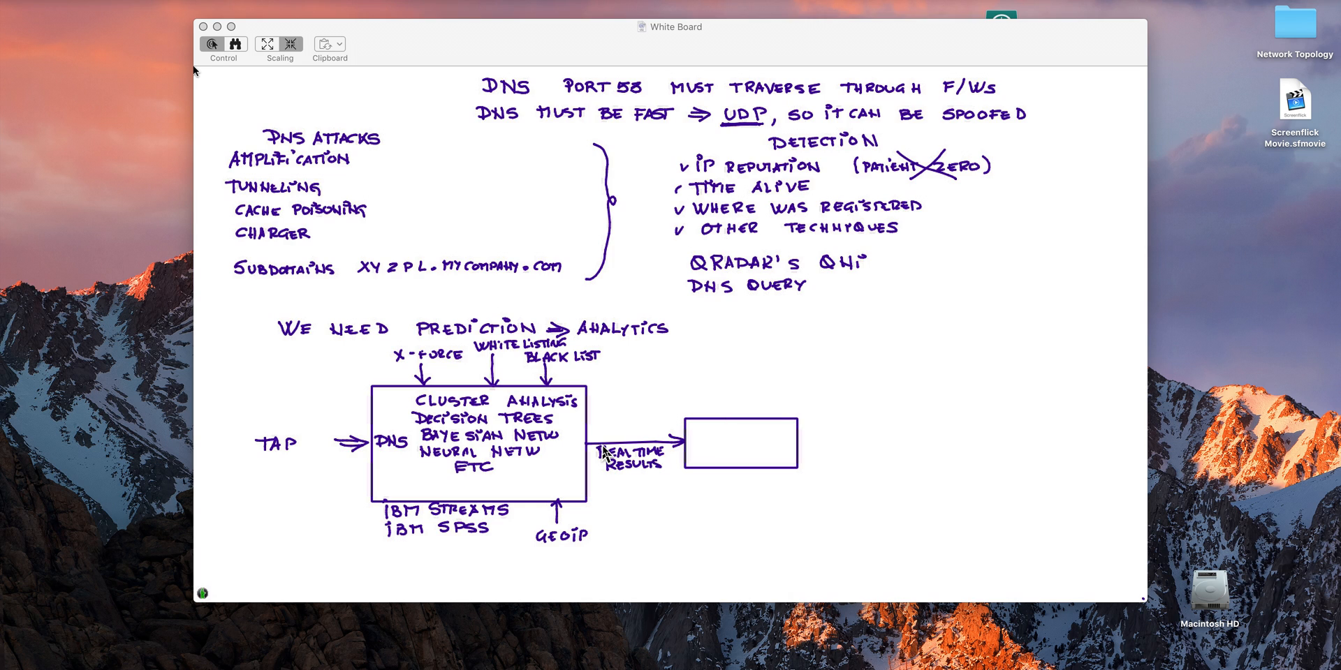
- Label the new results box with QRadar text
text(QRAT)
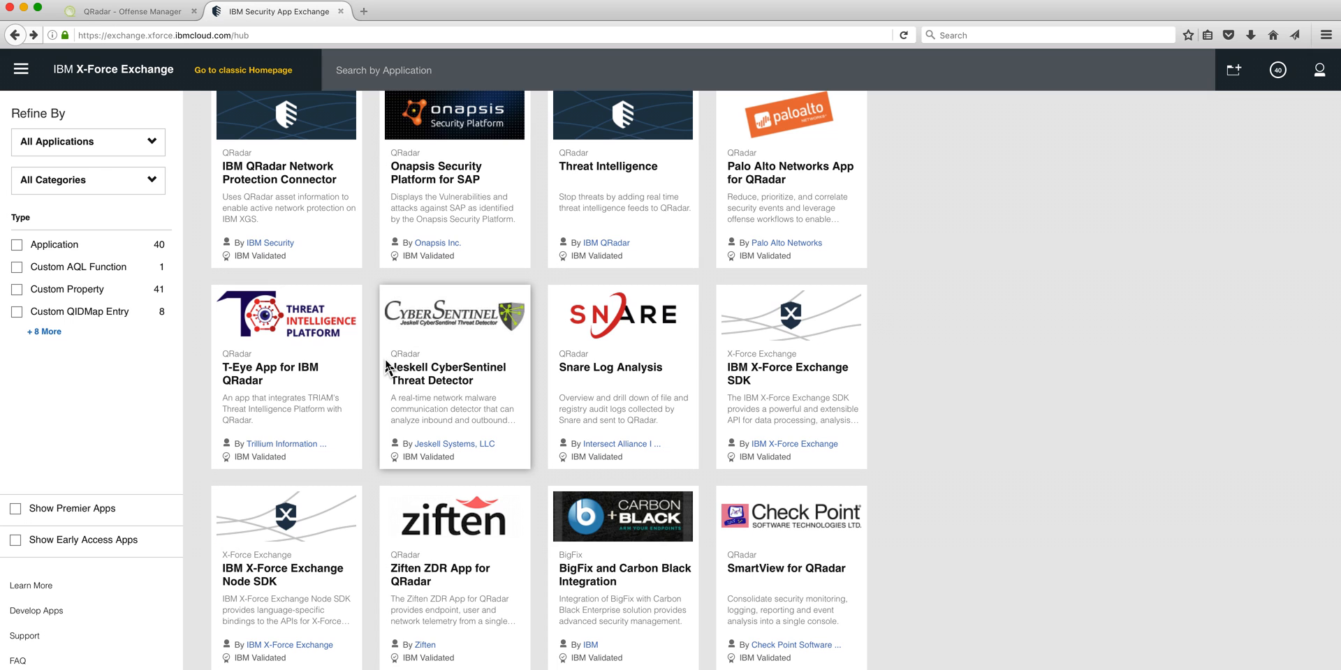
mouse_move(465, 393)
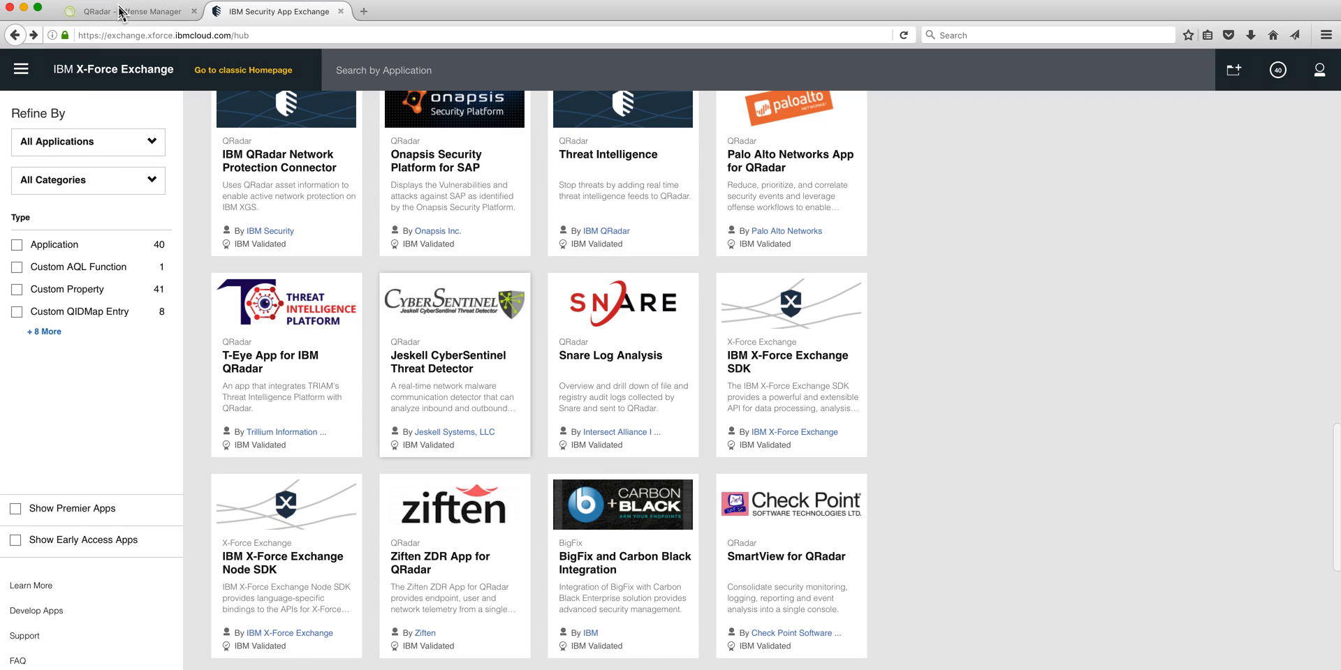
mouse_move(129, 12)
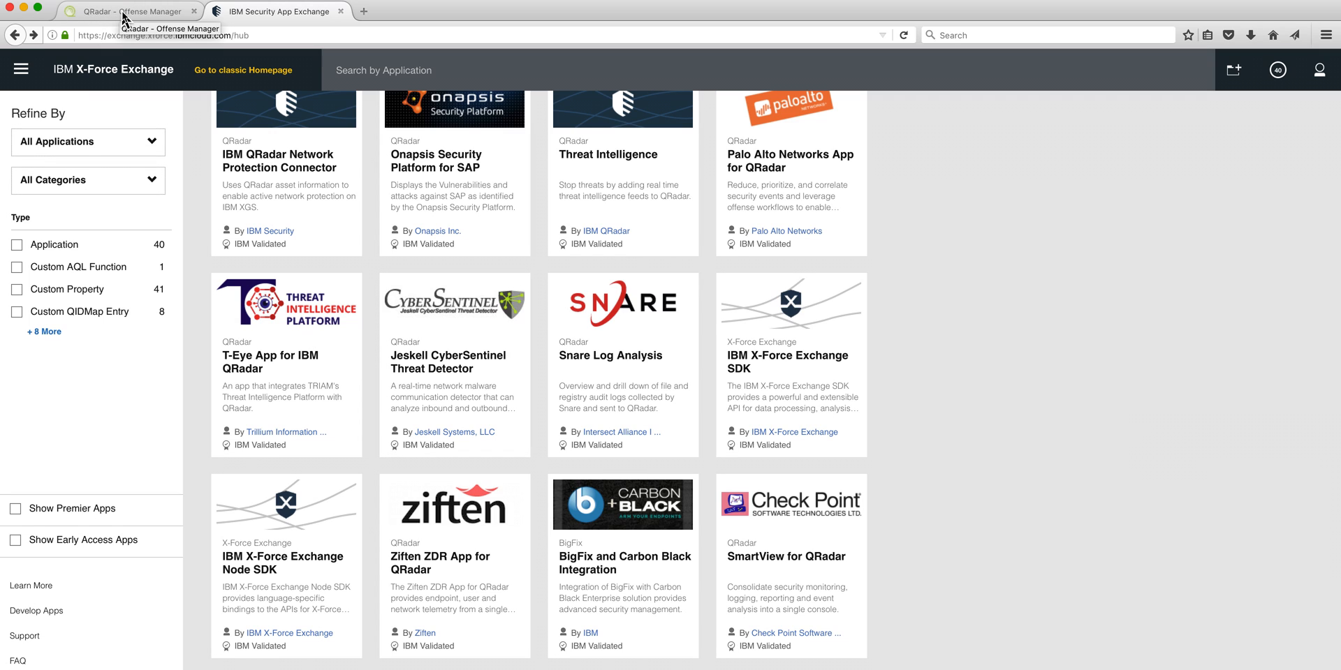
mouse_move(128, 11)
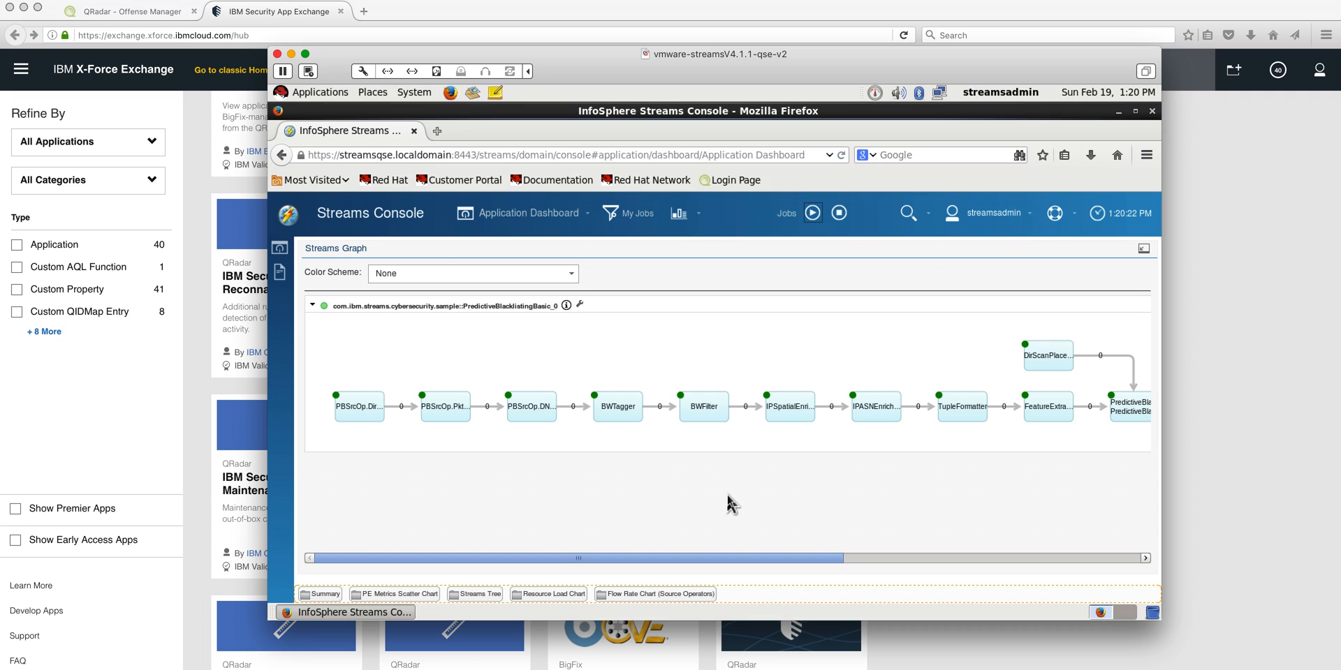
mouse_move(223, 257)
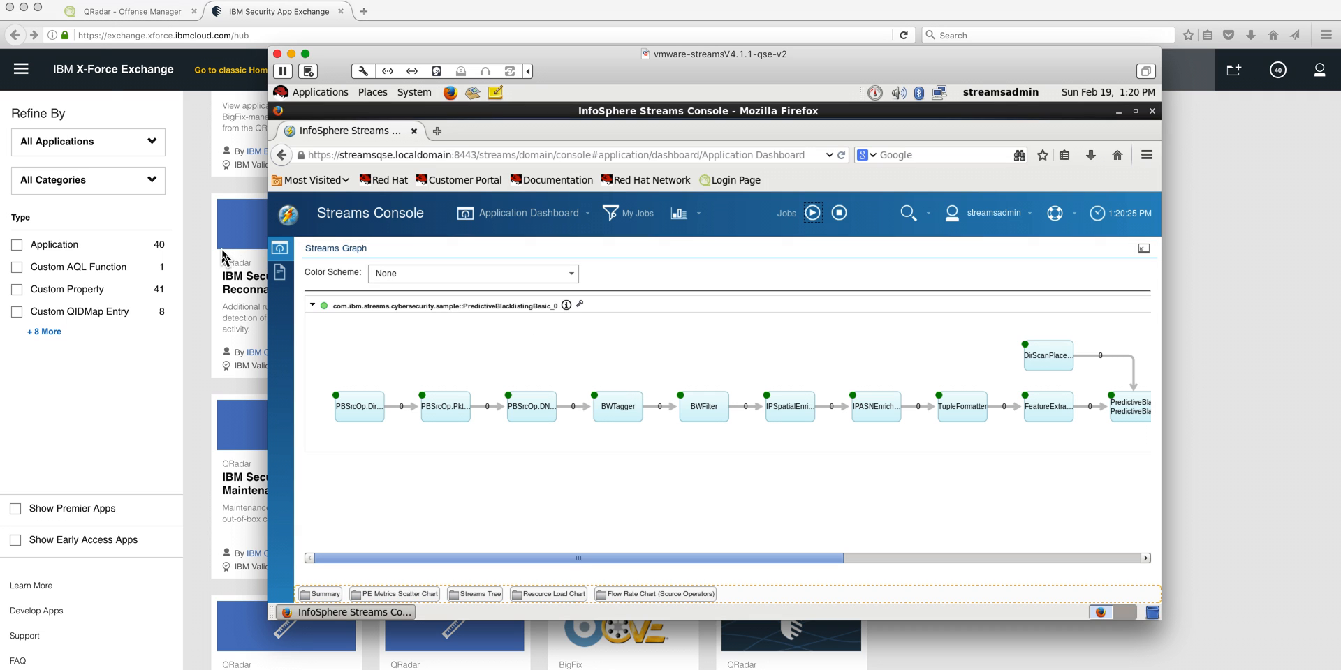
- Switch from the Streams Console graph to the QRadar Offense Manager browser tab
click(129, 12)
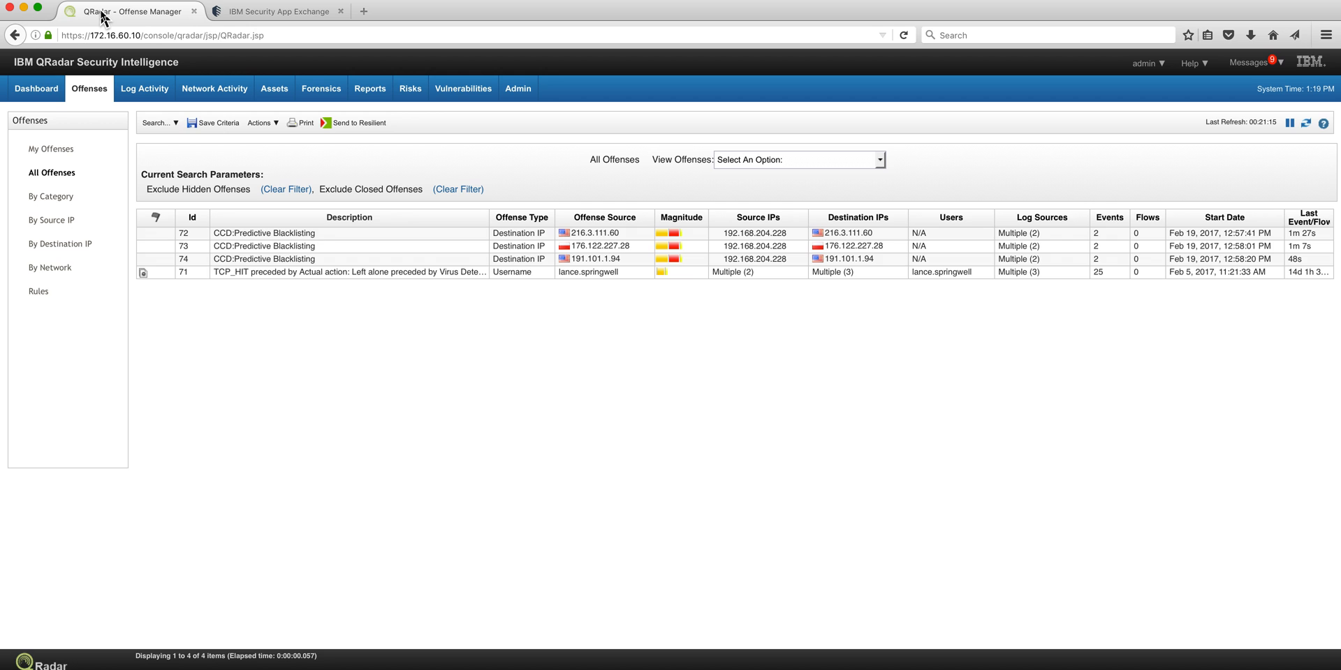
- Pause the live Log Activity stream and open the Predictive Blacklisting event for 176.122.227.28
click(144, 88)
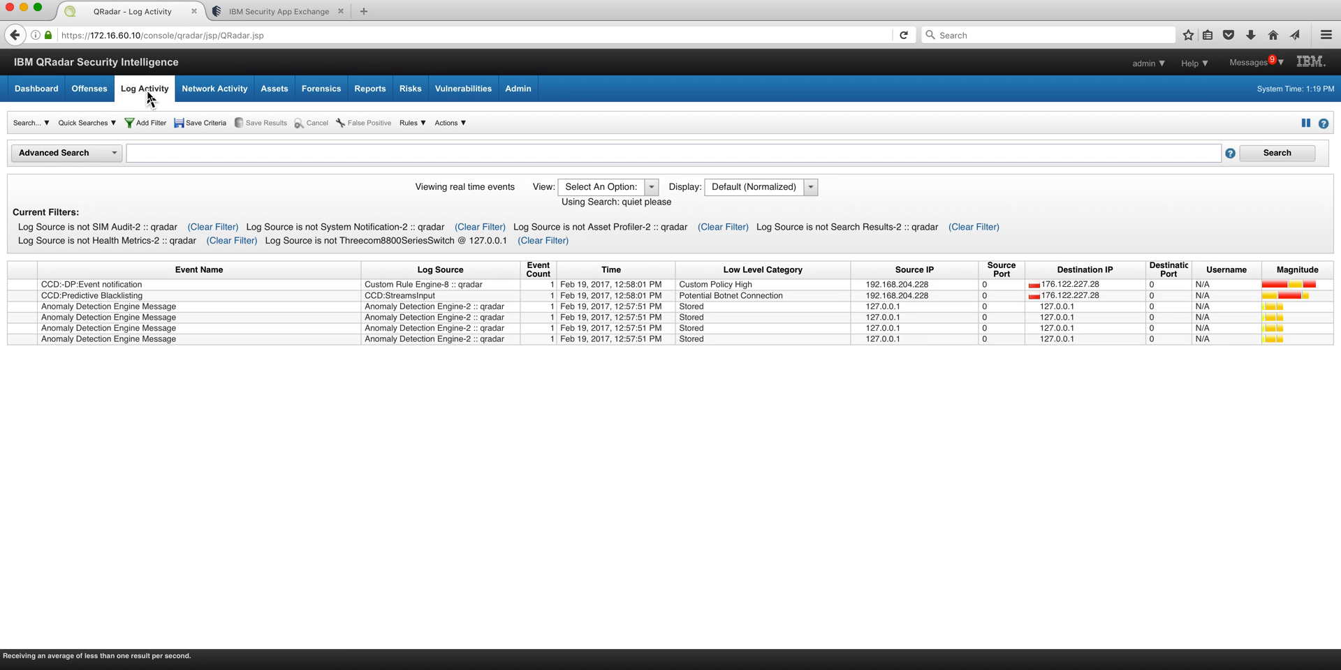
mouse_move(143, 310)
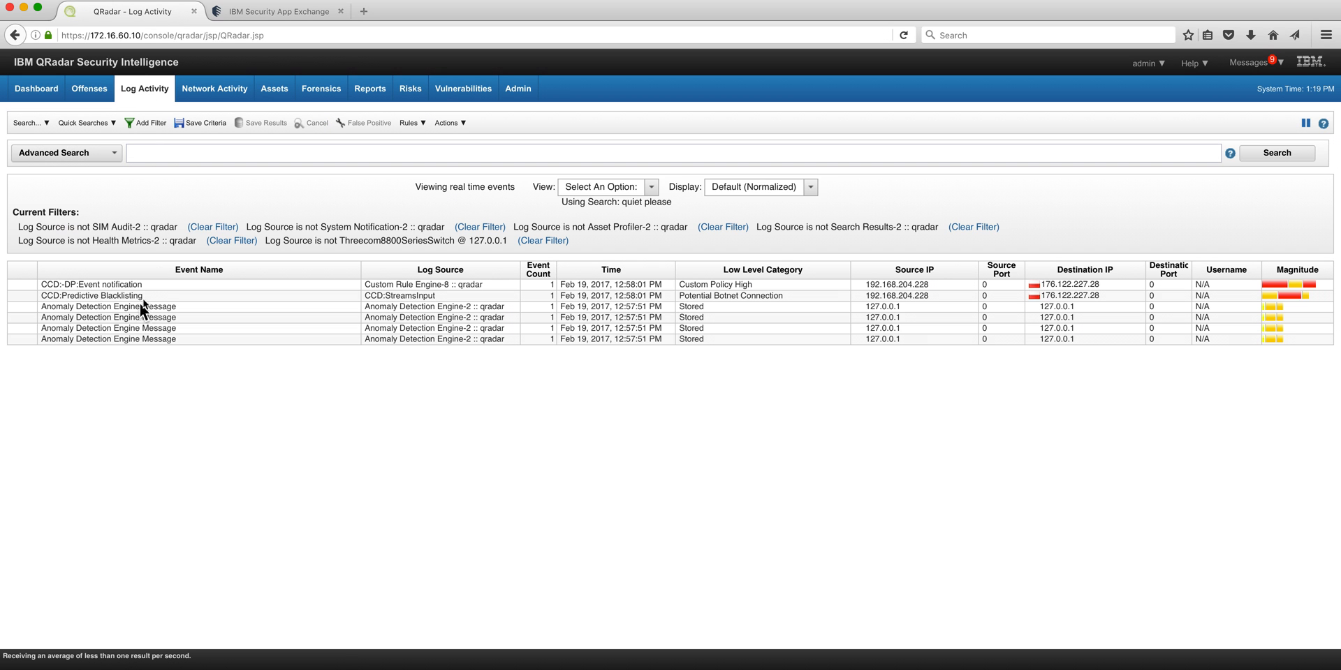
mouse_move(177, 294)
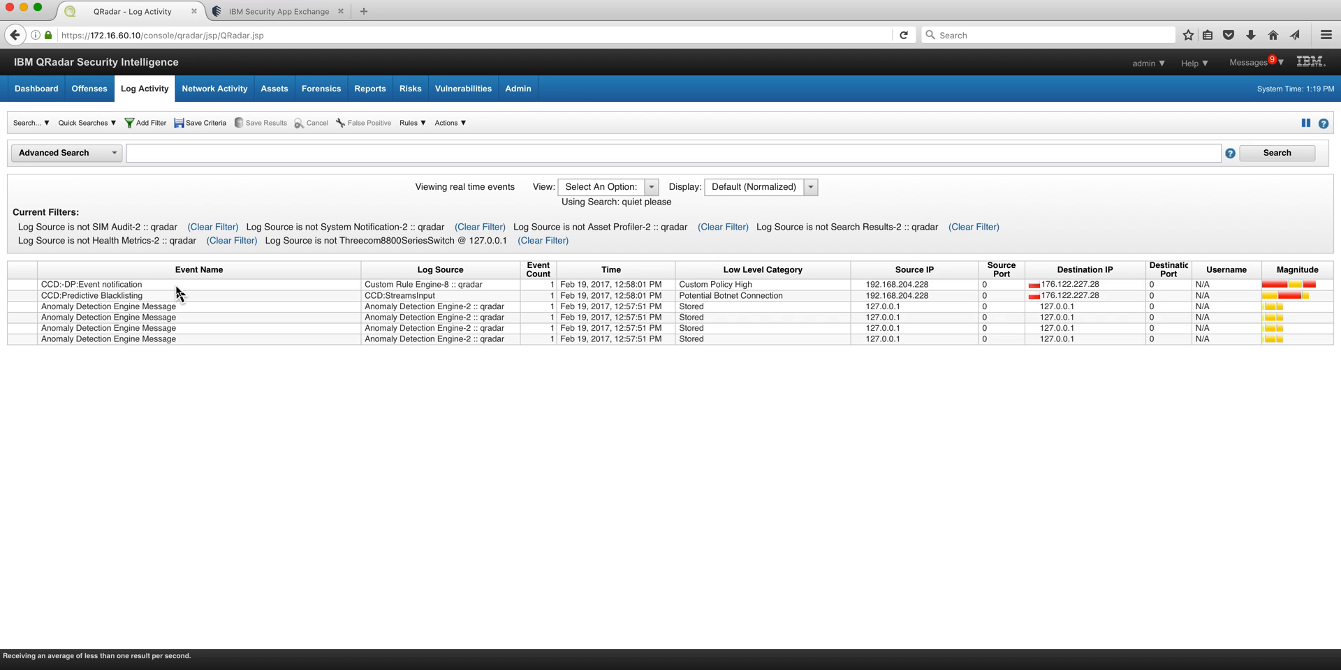
mouse_move(101, 306)
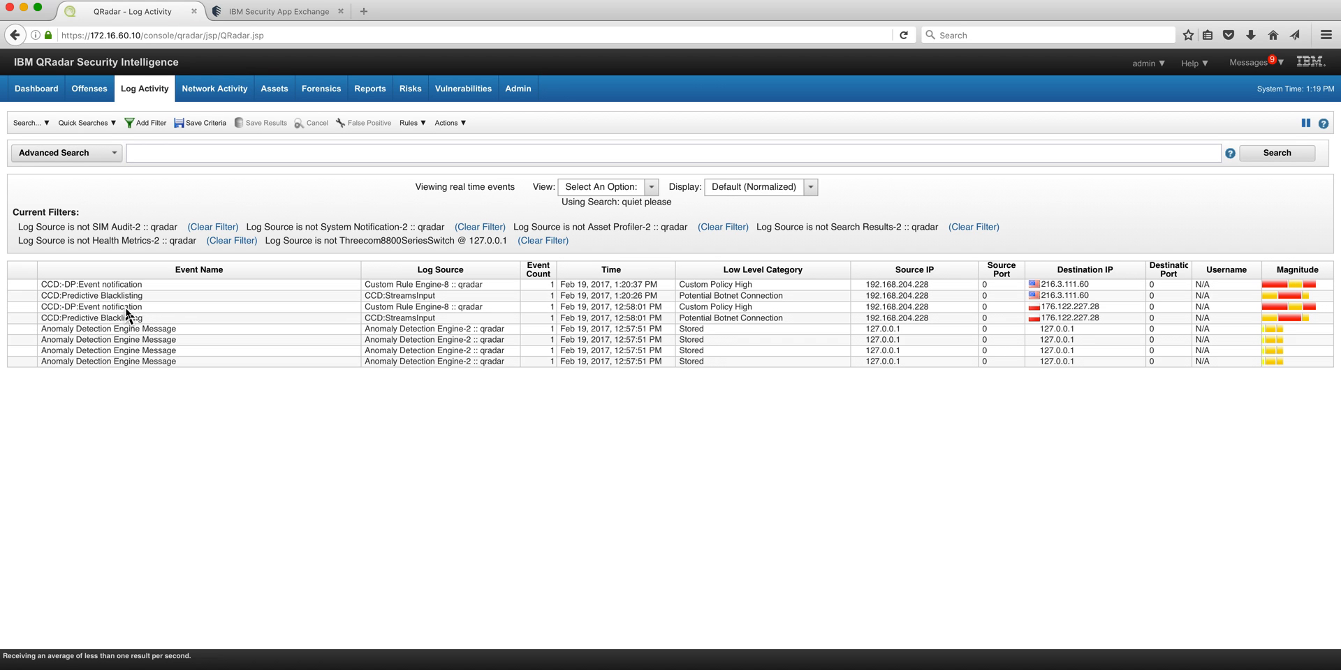
mouse_move(128, 334)
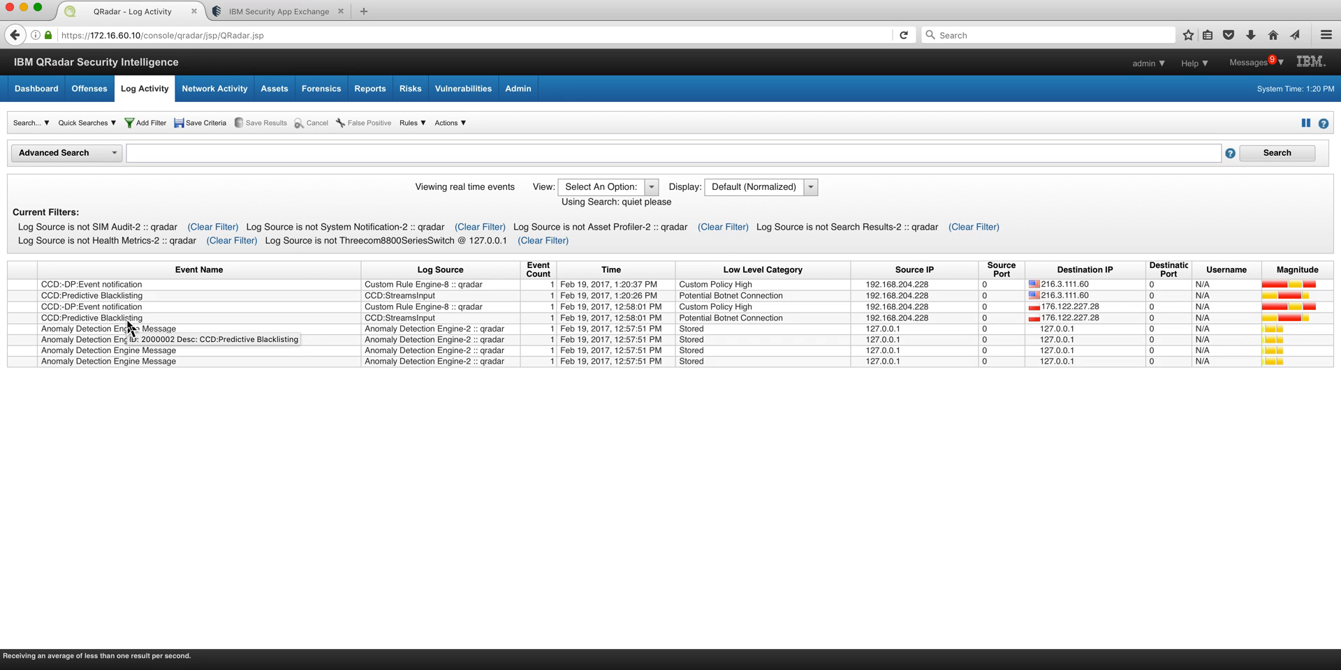
mouse_move(1307, 120)
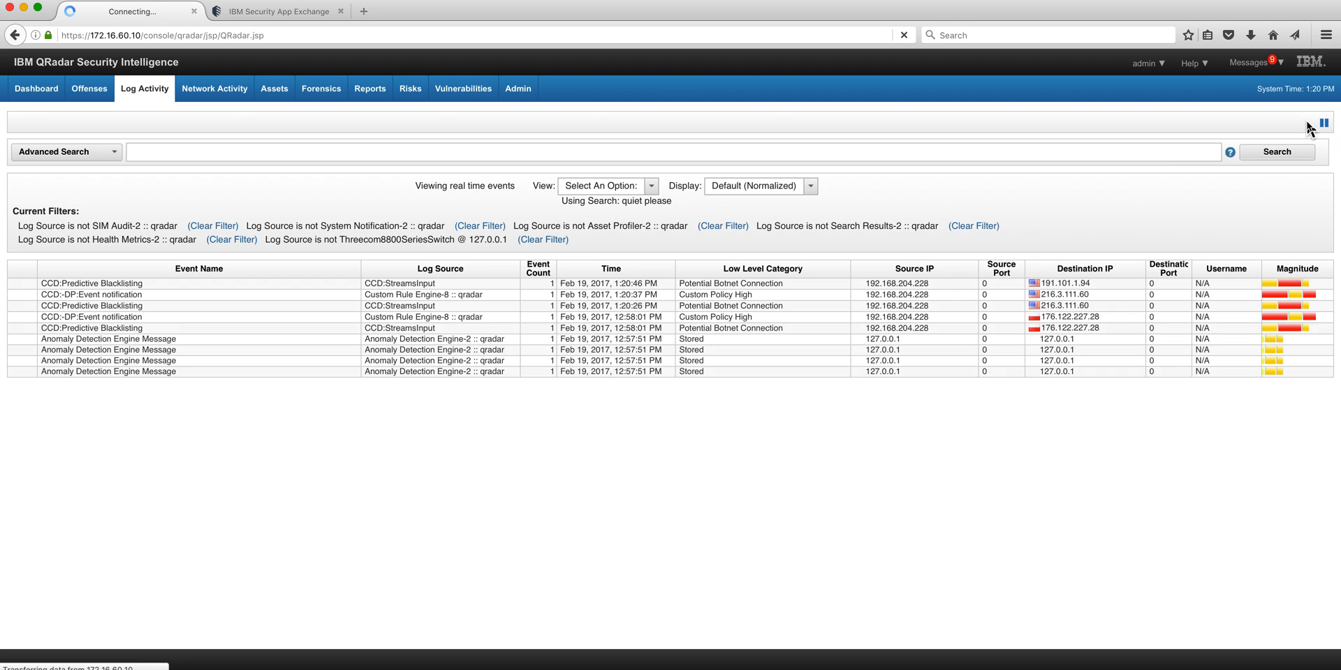
click(1319, 123)
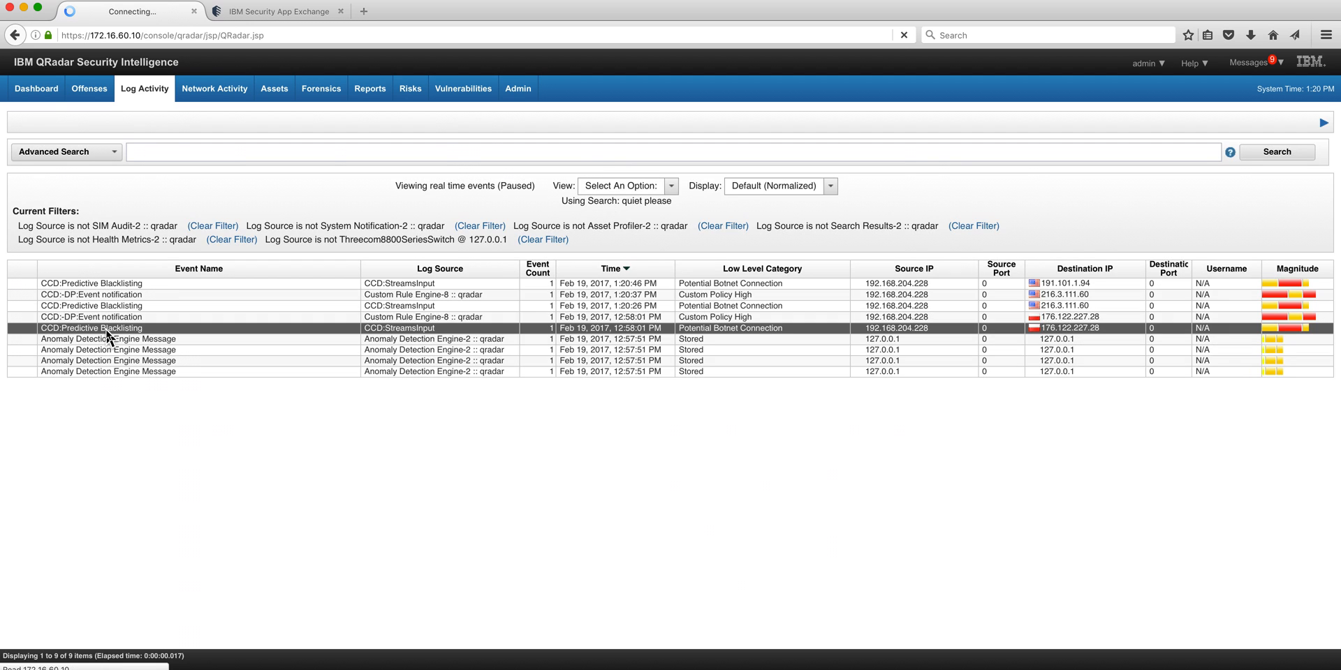
double_click(92, 328)
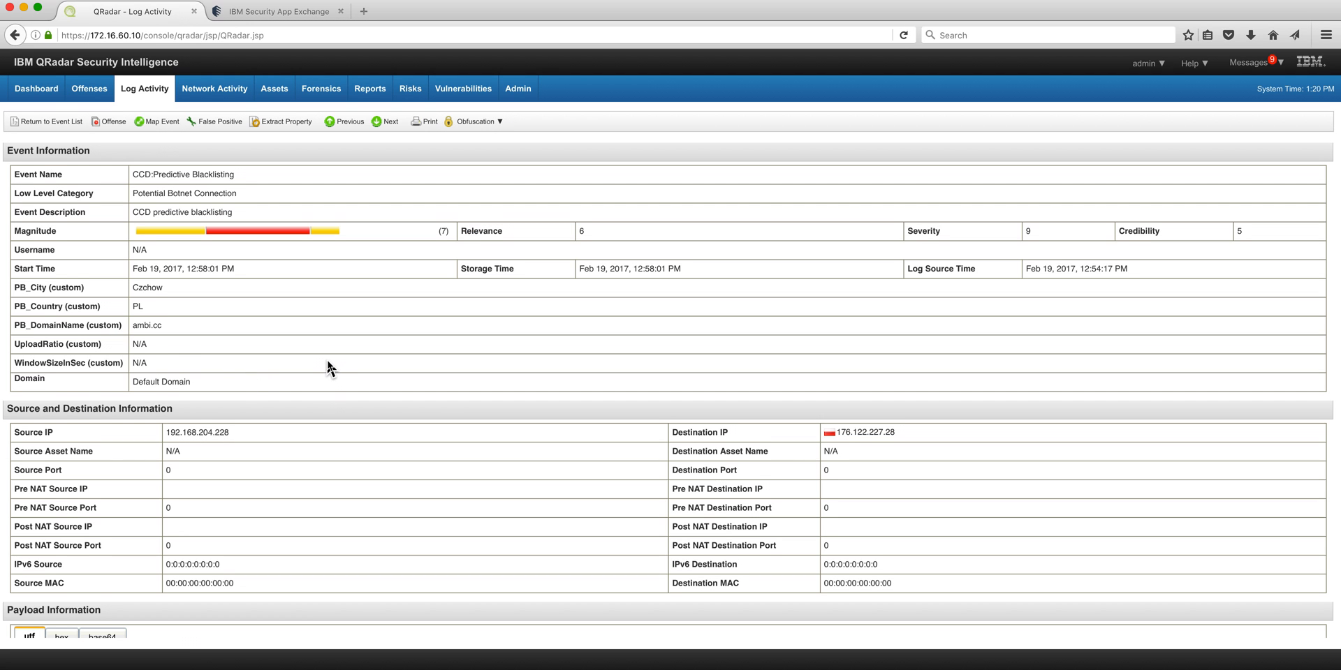
- Review the event's LEEF payload, then return to the Offenses list of Predictive Blacklisting offenses
scroll(down, 3)
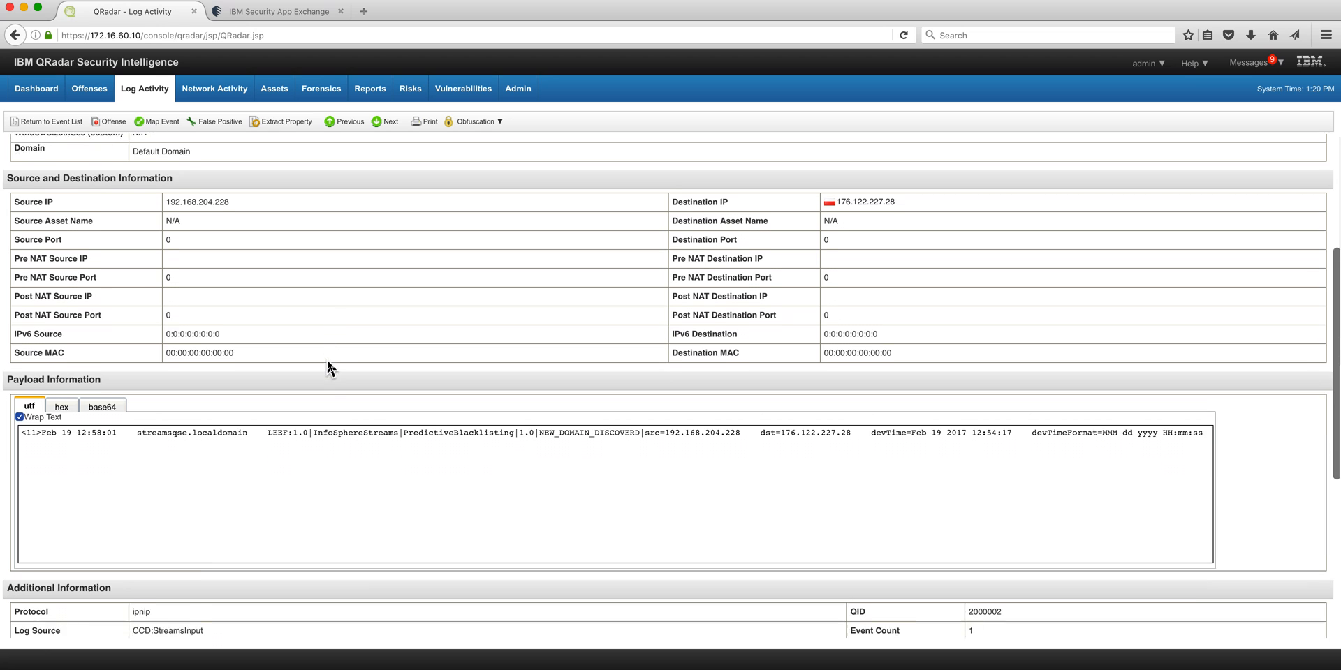
scroll(down, 3)
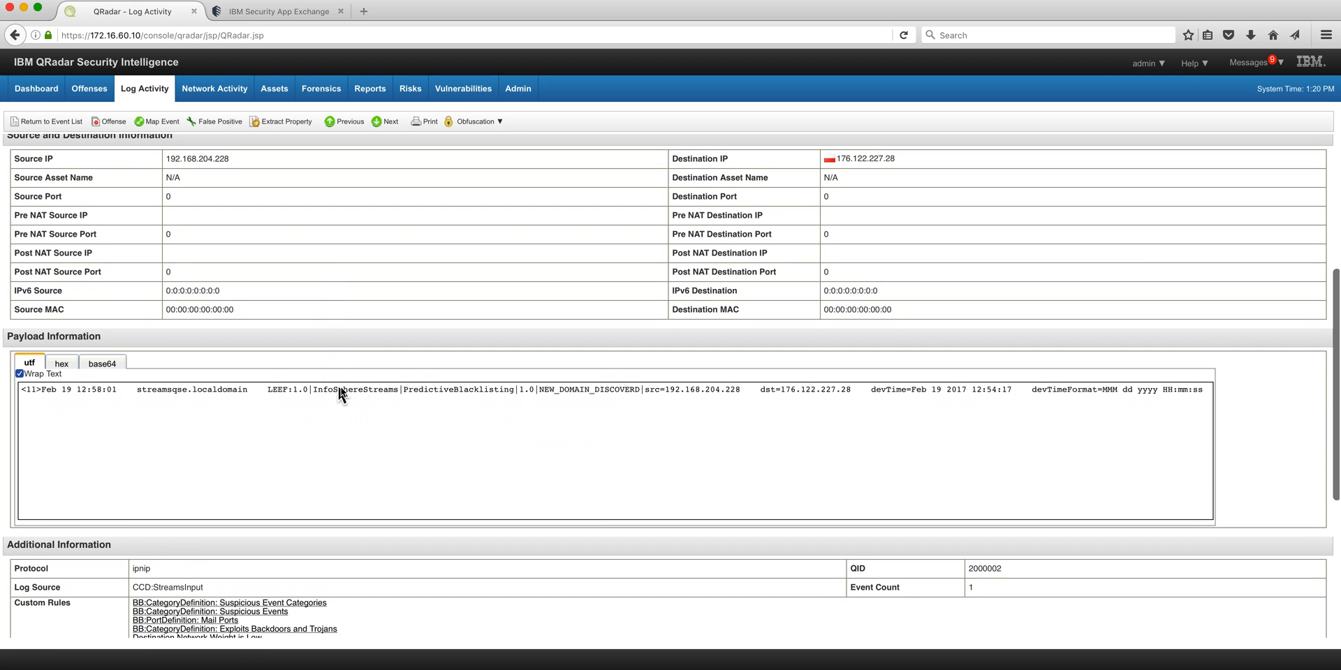
mouse_move(551, 414)
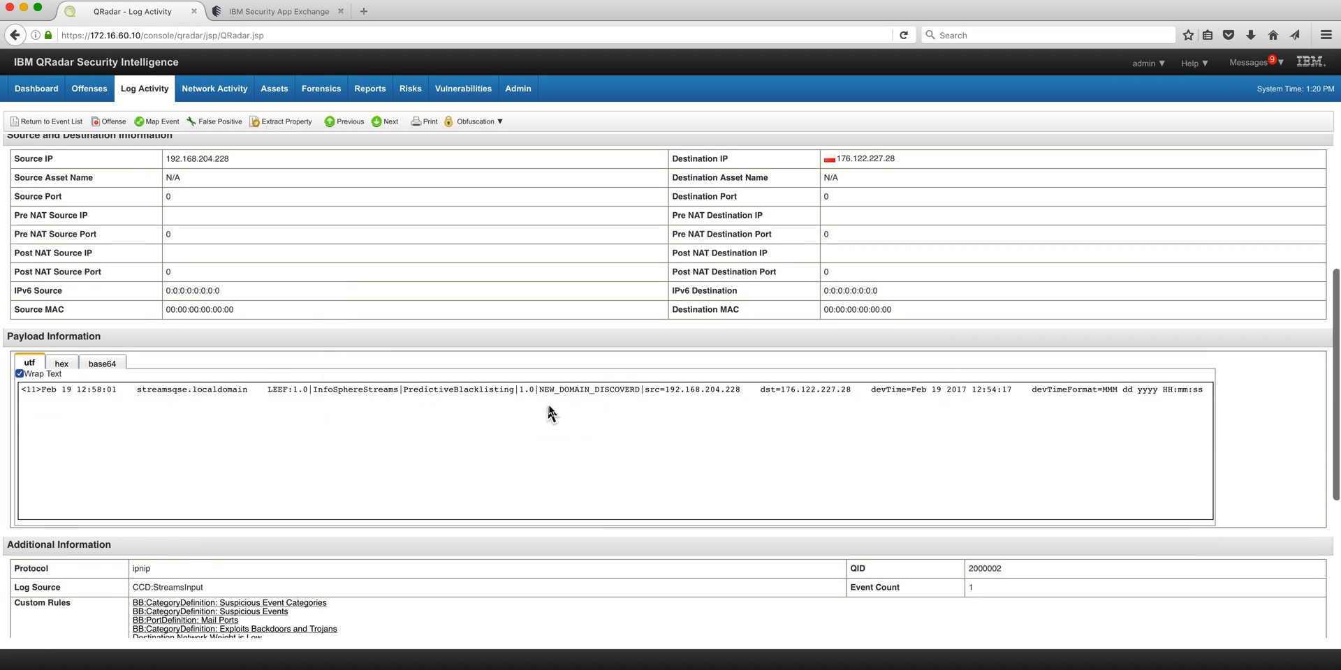
scroll(up, 3)
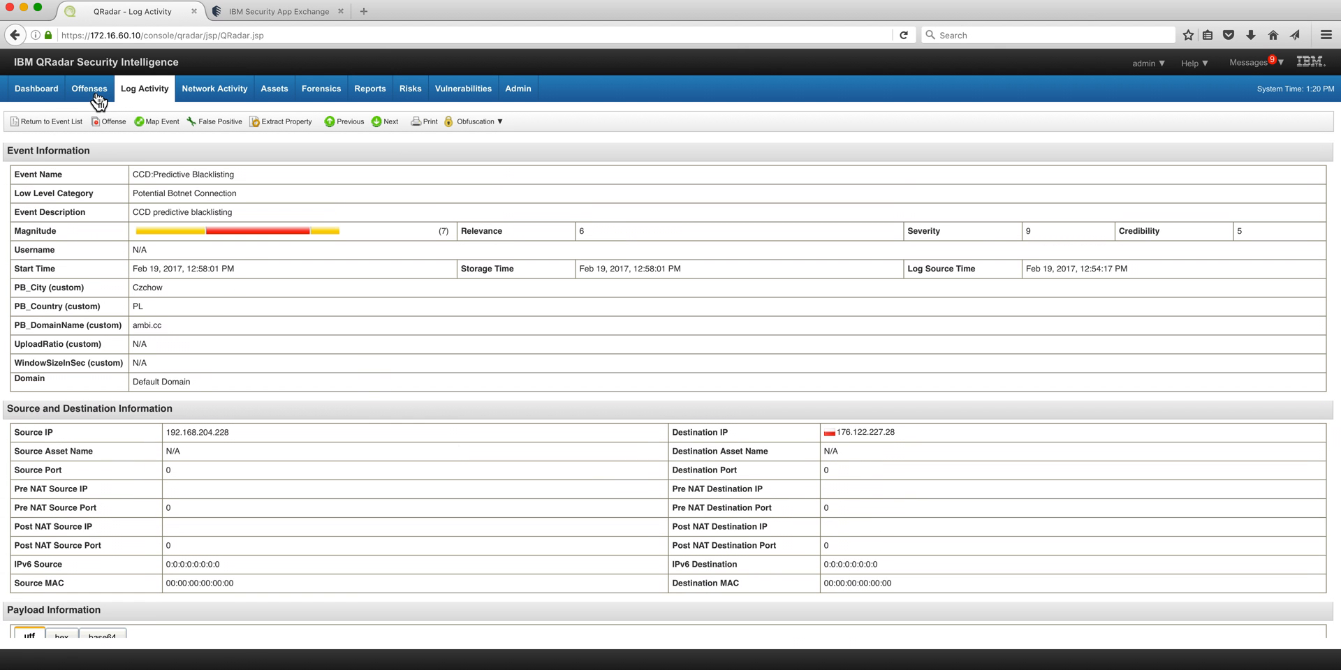
mouse_move(90, 88)
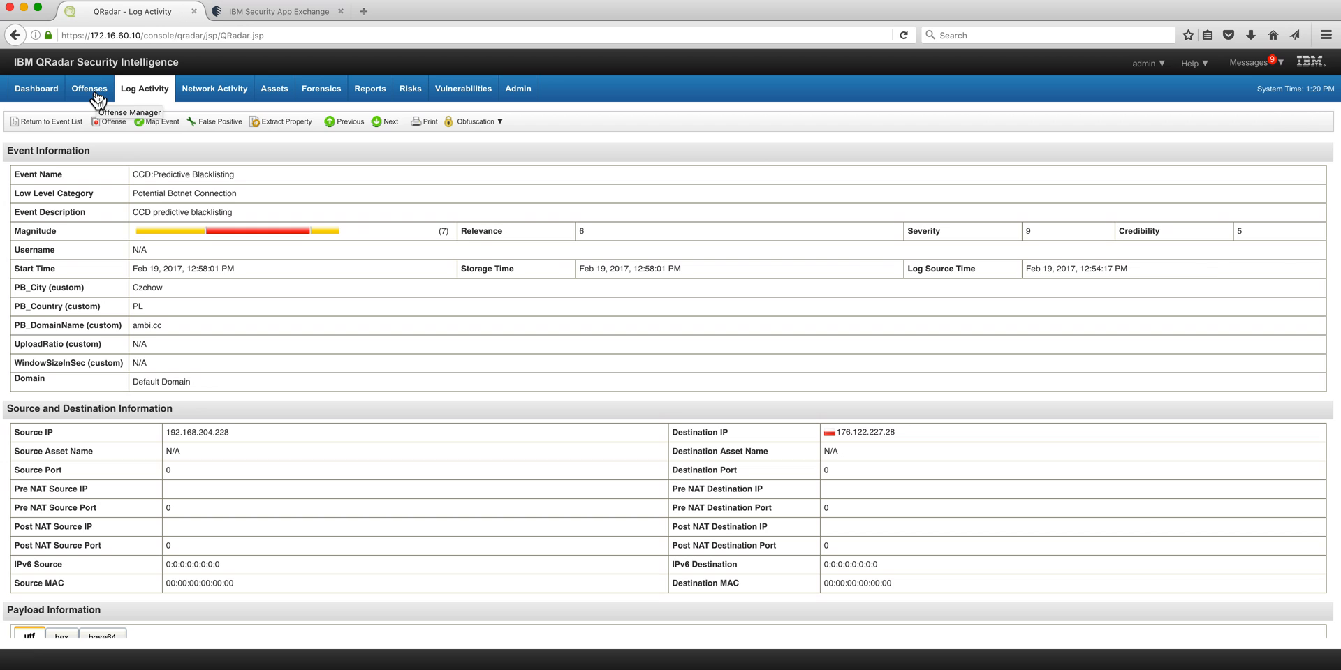
click(89, 88)
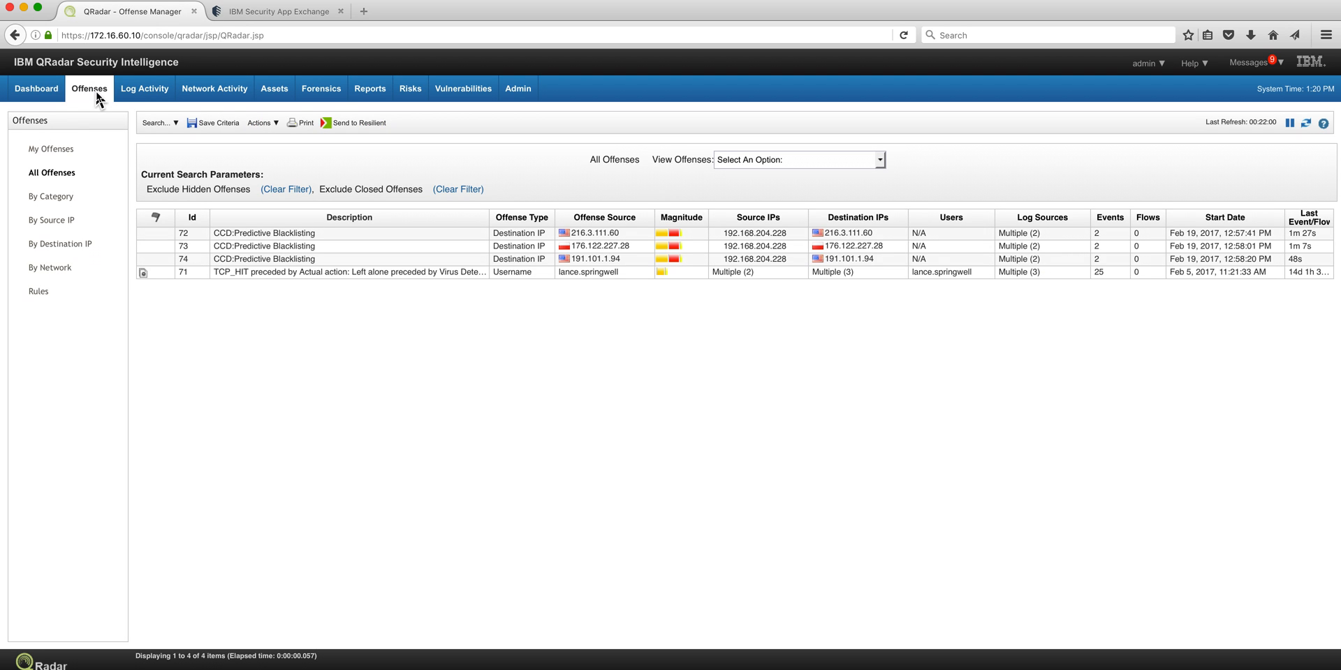
mouse_move(499, 248)
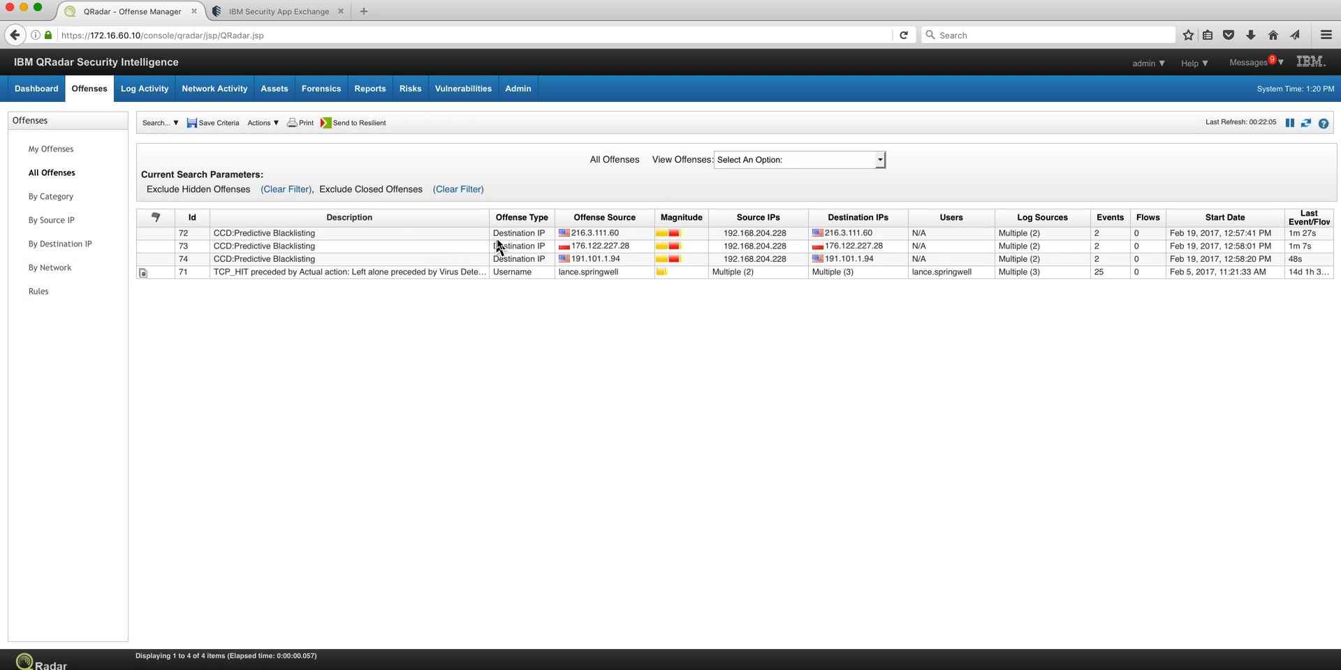
mouse_move(507, 246)
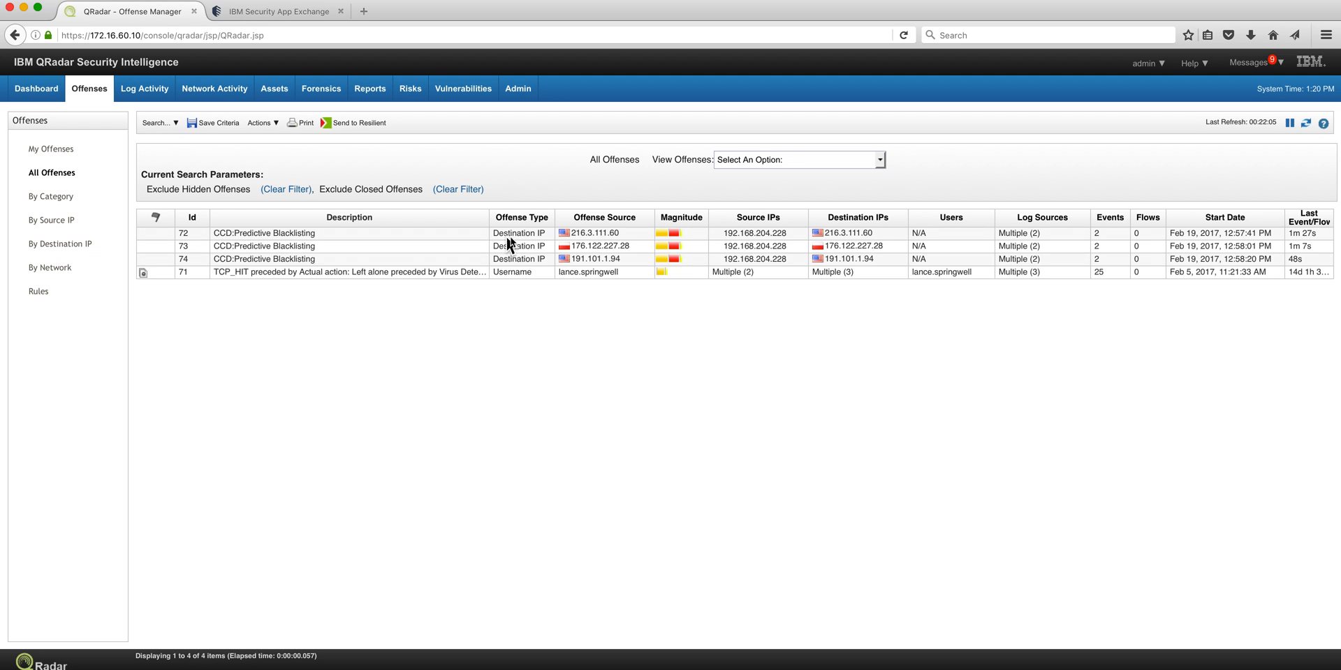
mouse_move(577, 239)
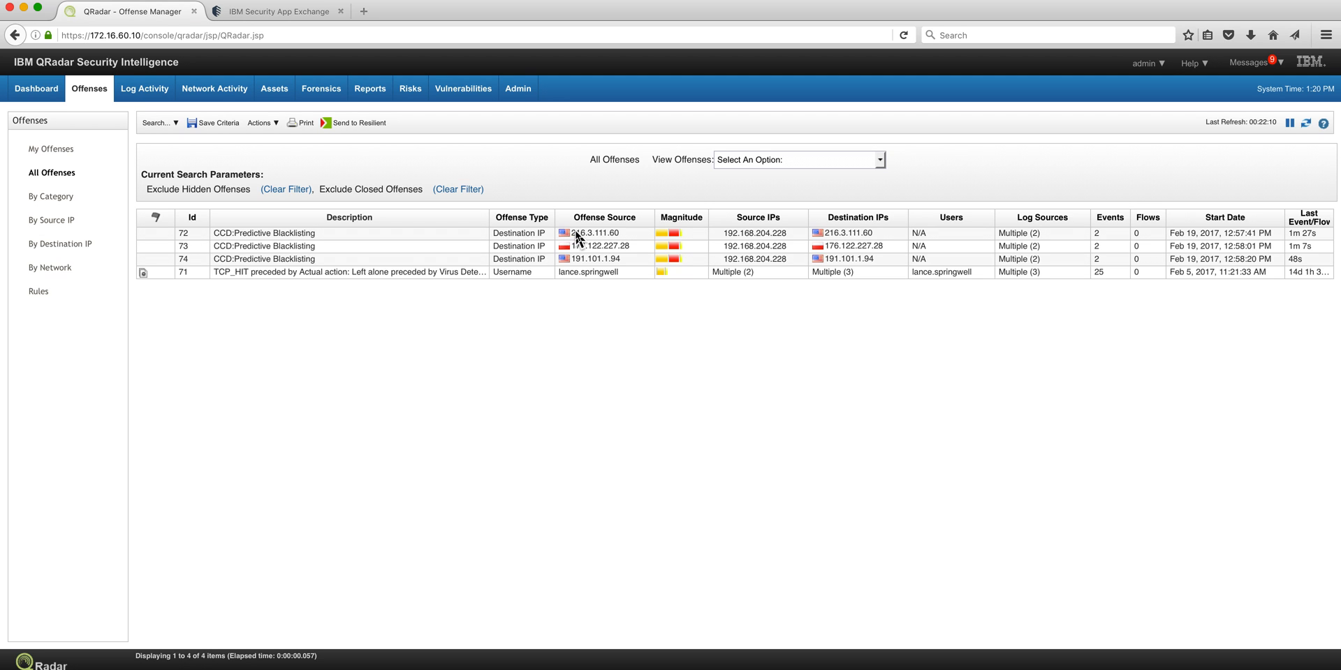
mouse_move(847, 234)
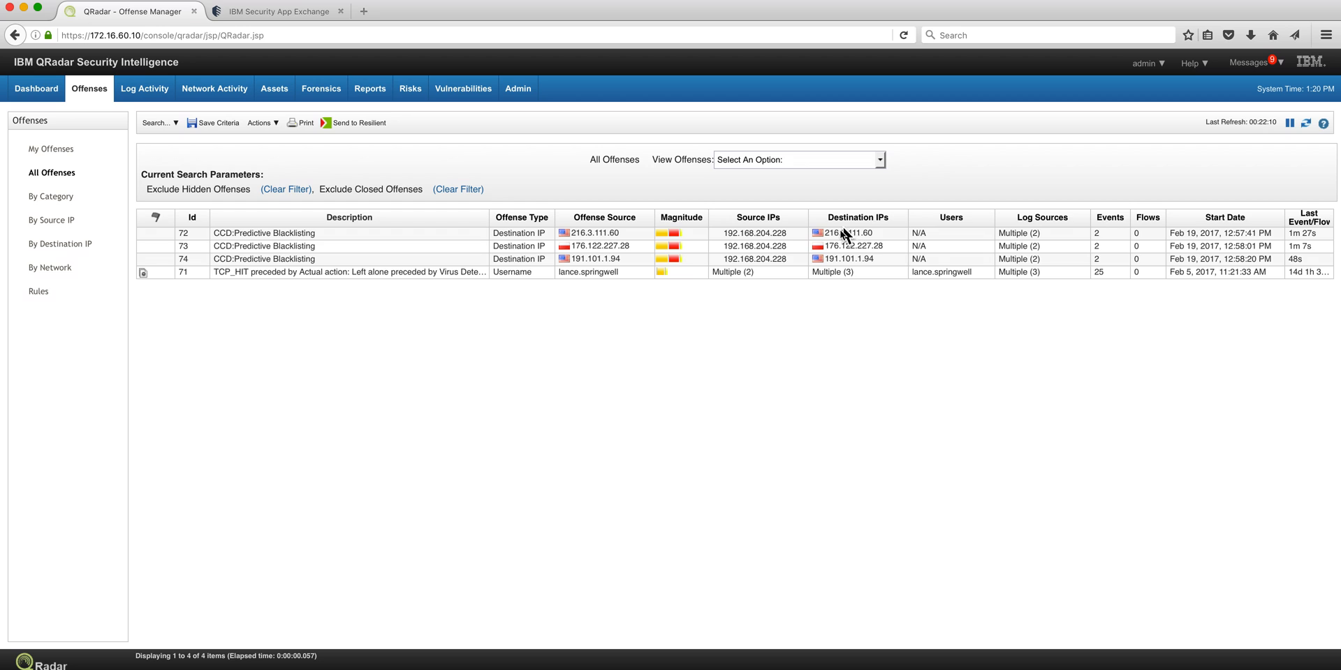
mouse_move(741, 254)
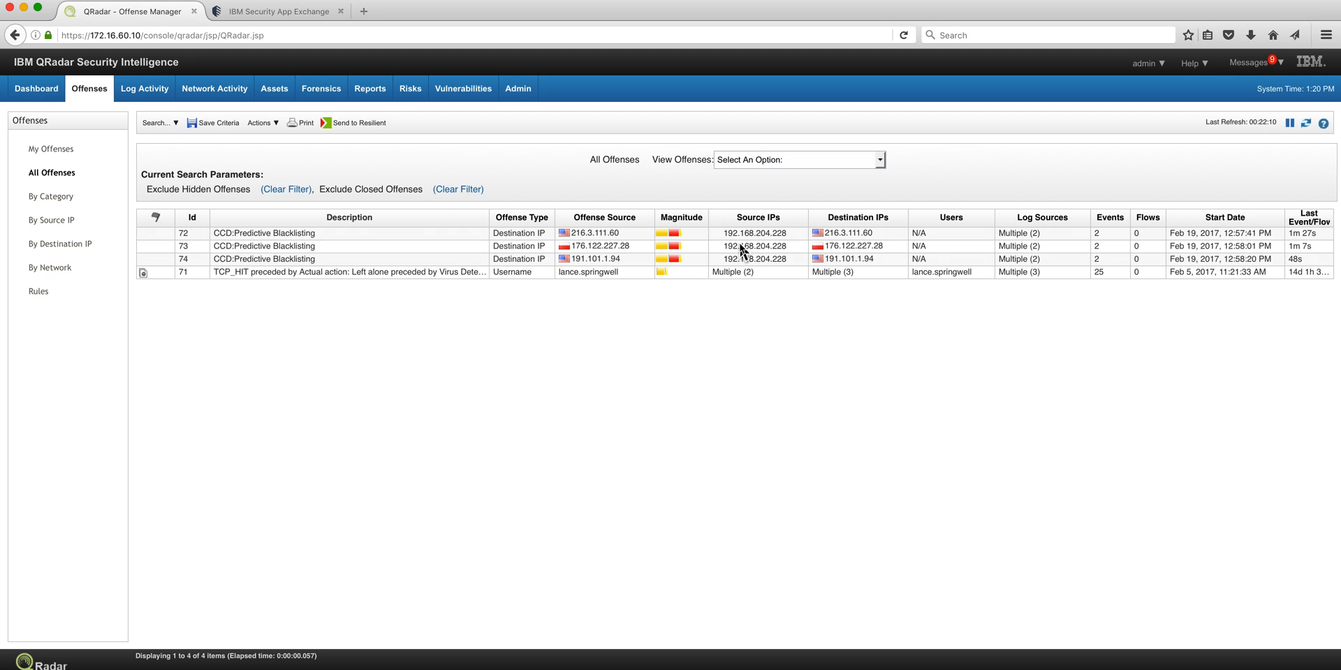
mouse_move(729, 317)
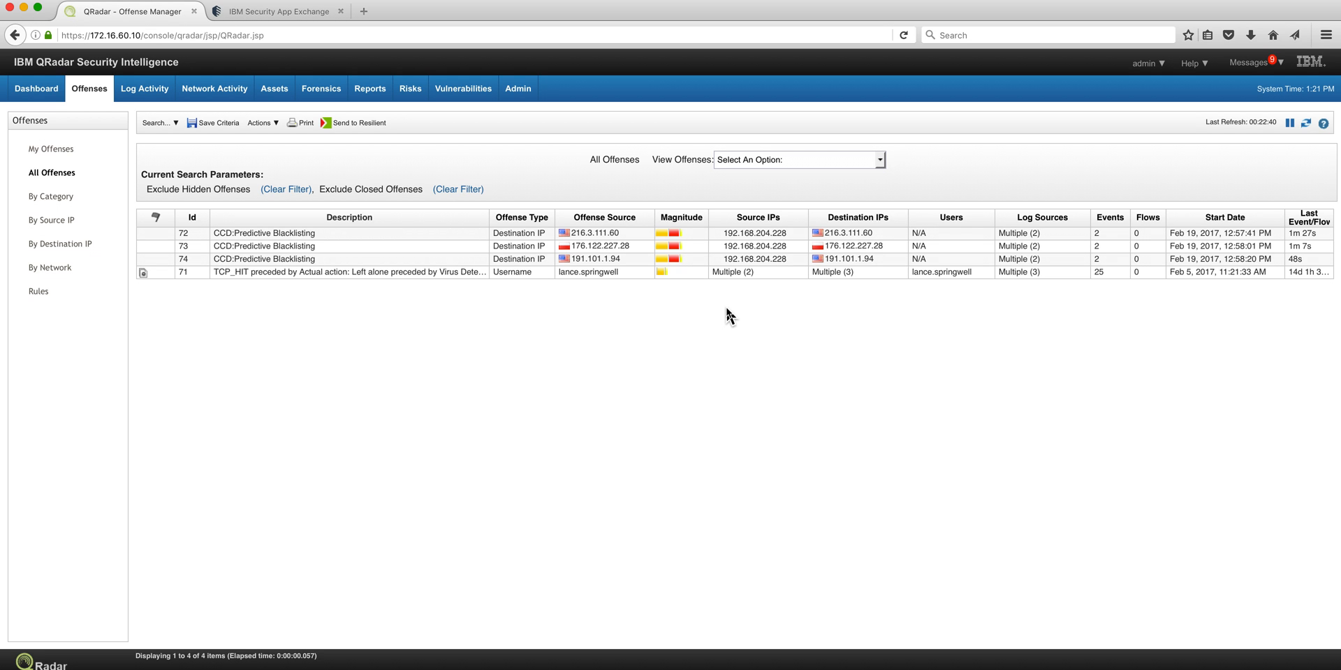
- Show the AQL search charting bad domain counts by origin IP, with ambi.cc highest
click(144, 88)
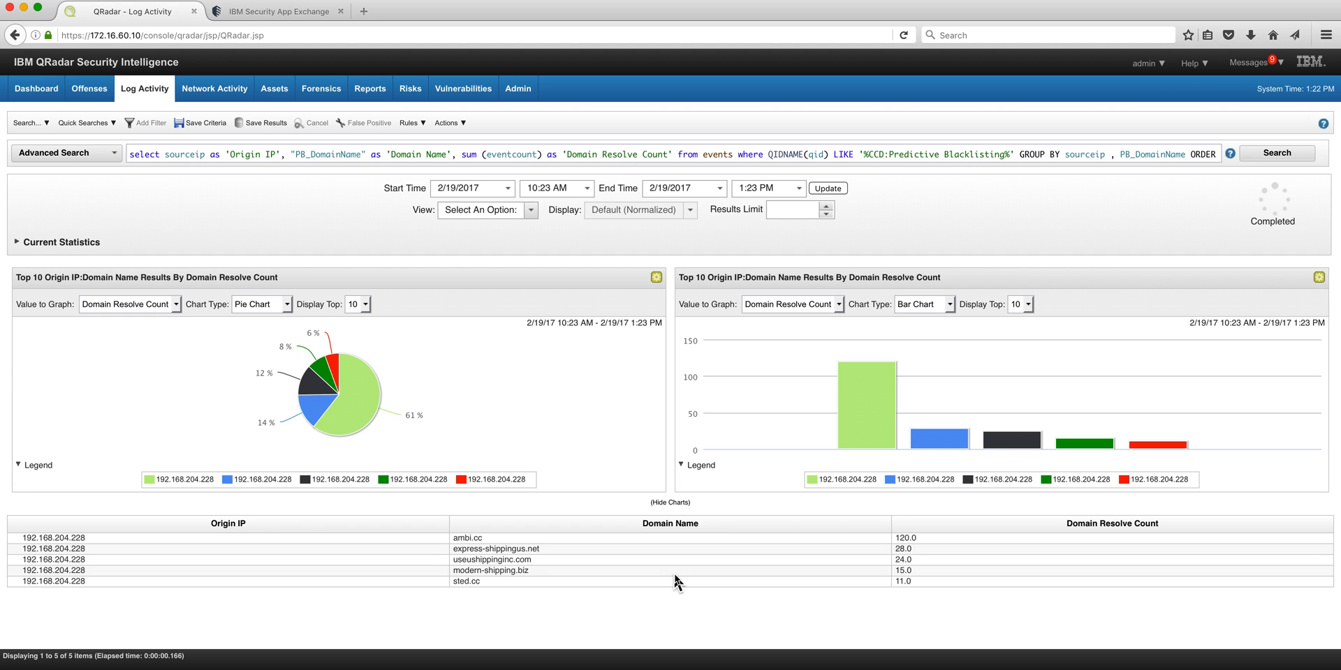
mouse_move(133, 180)
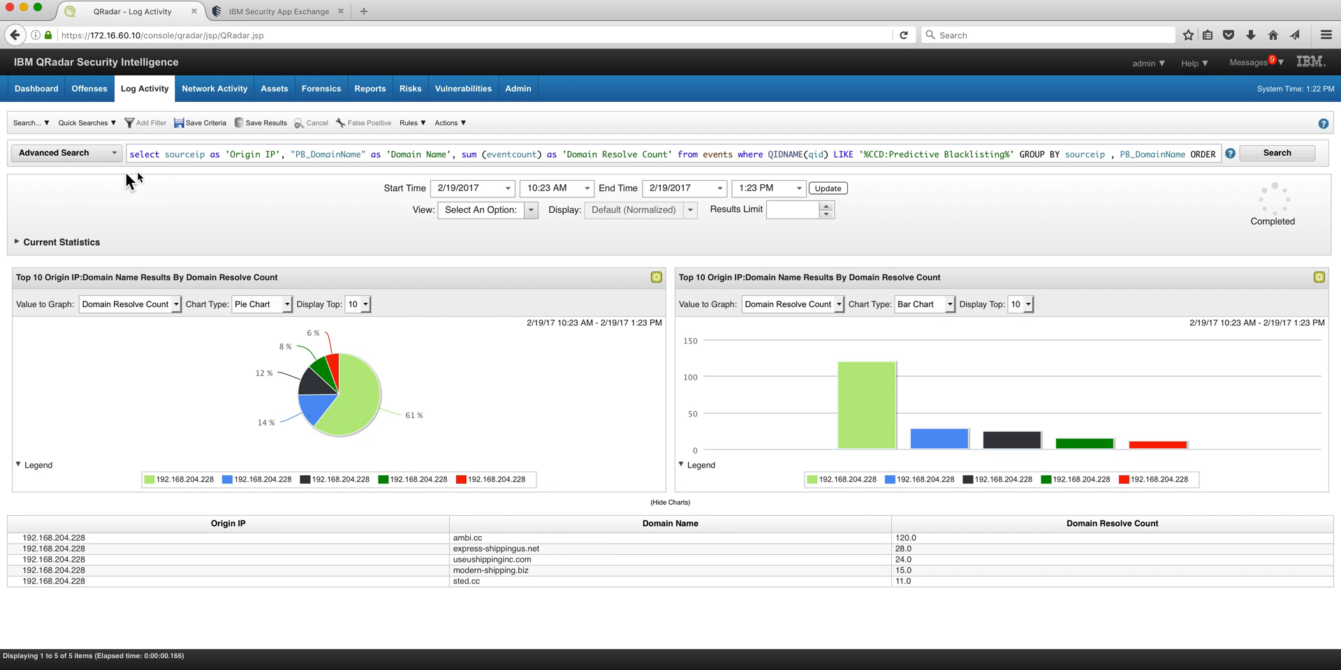
mouse_move(812, 154)
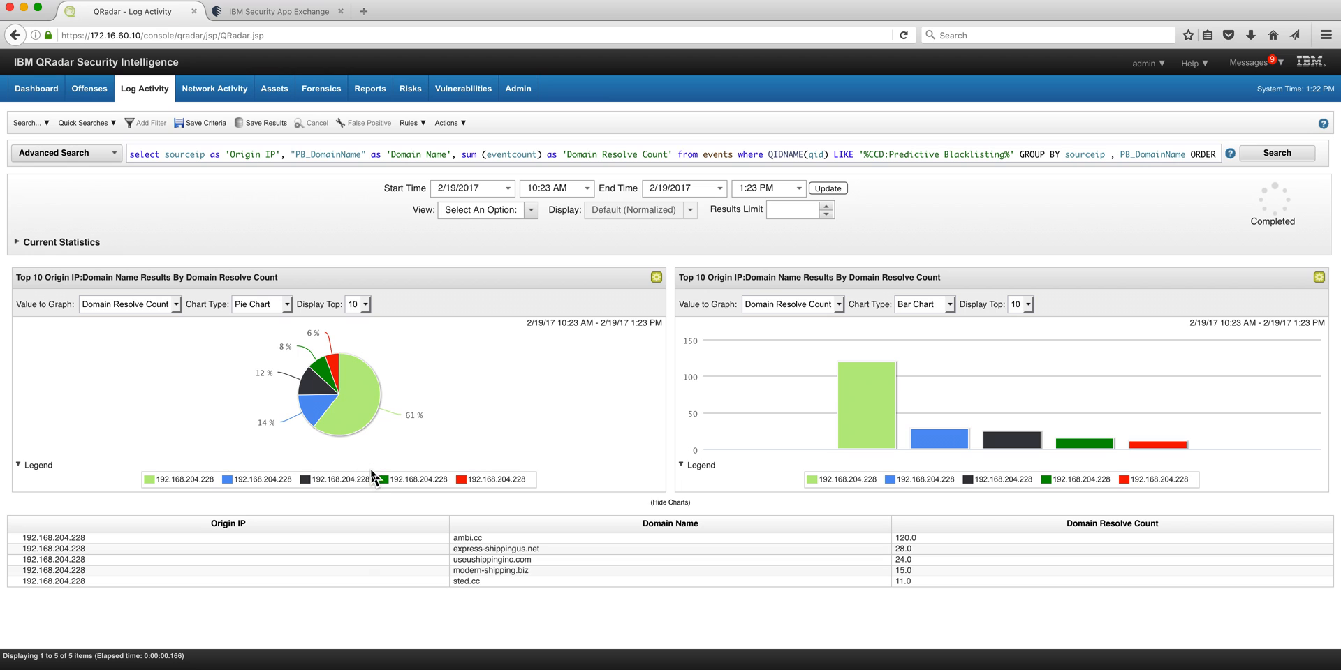
mouse_move(143, 299)
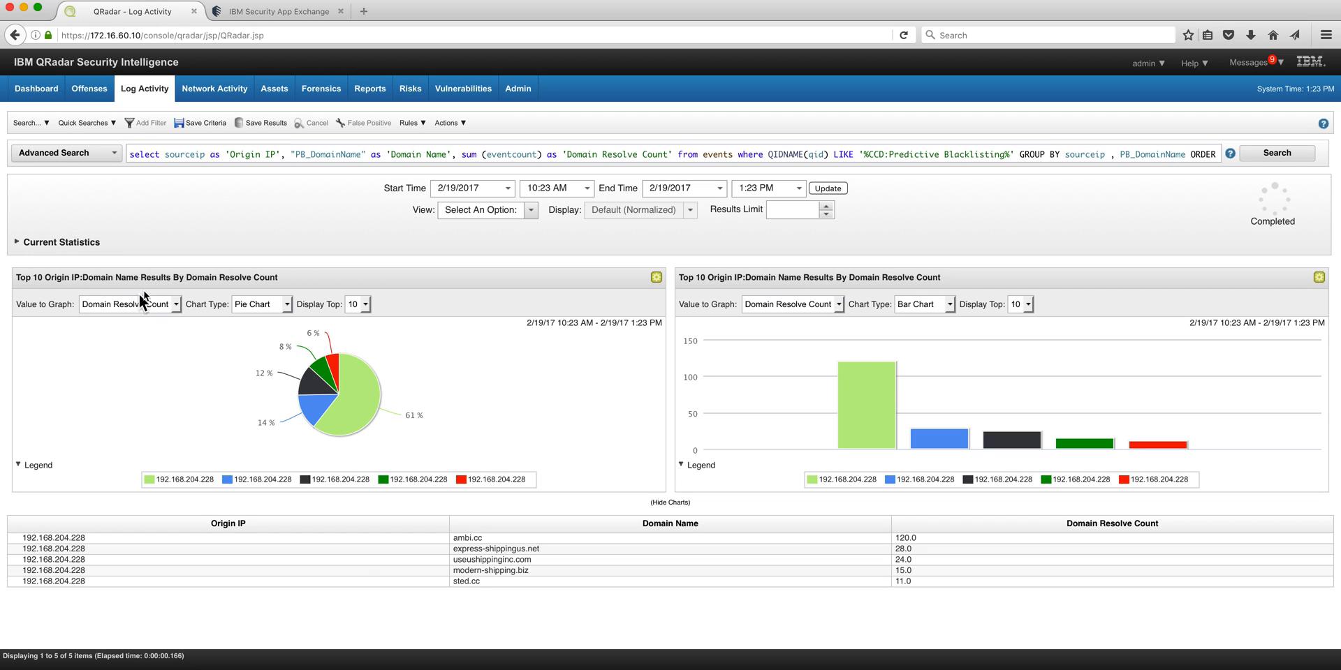
mouse_move(176, 584)
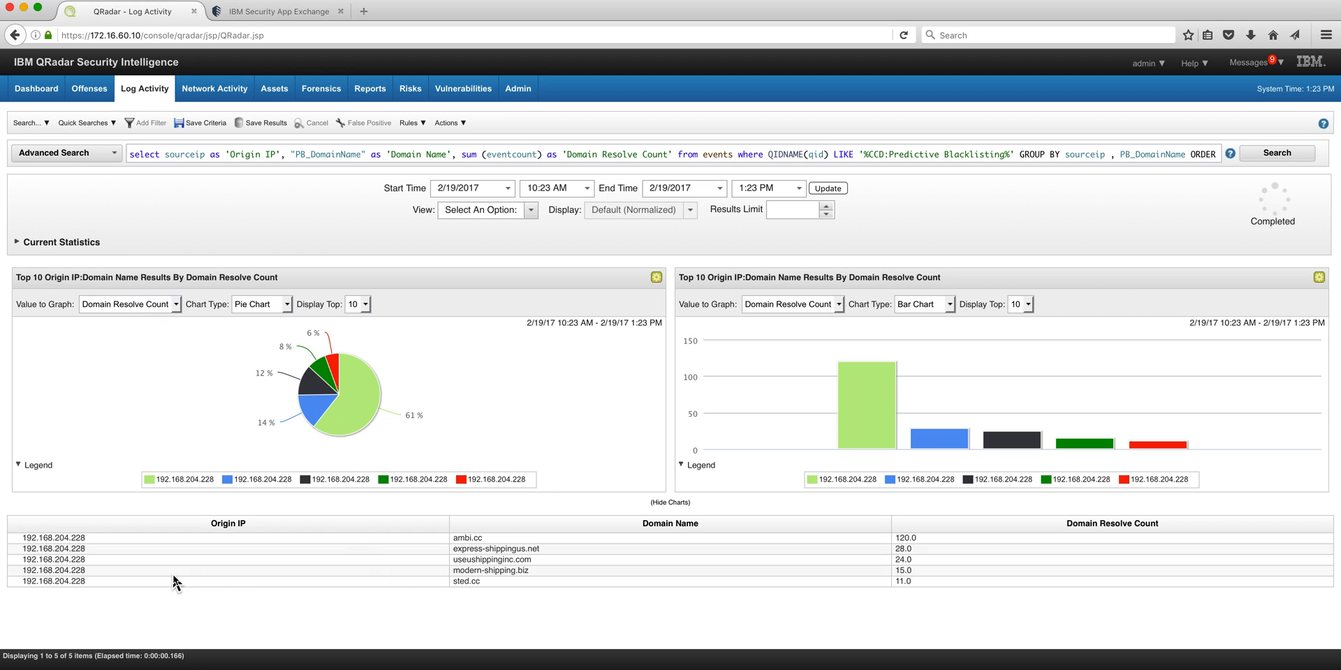
mouse_move(448, 550)
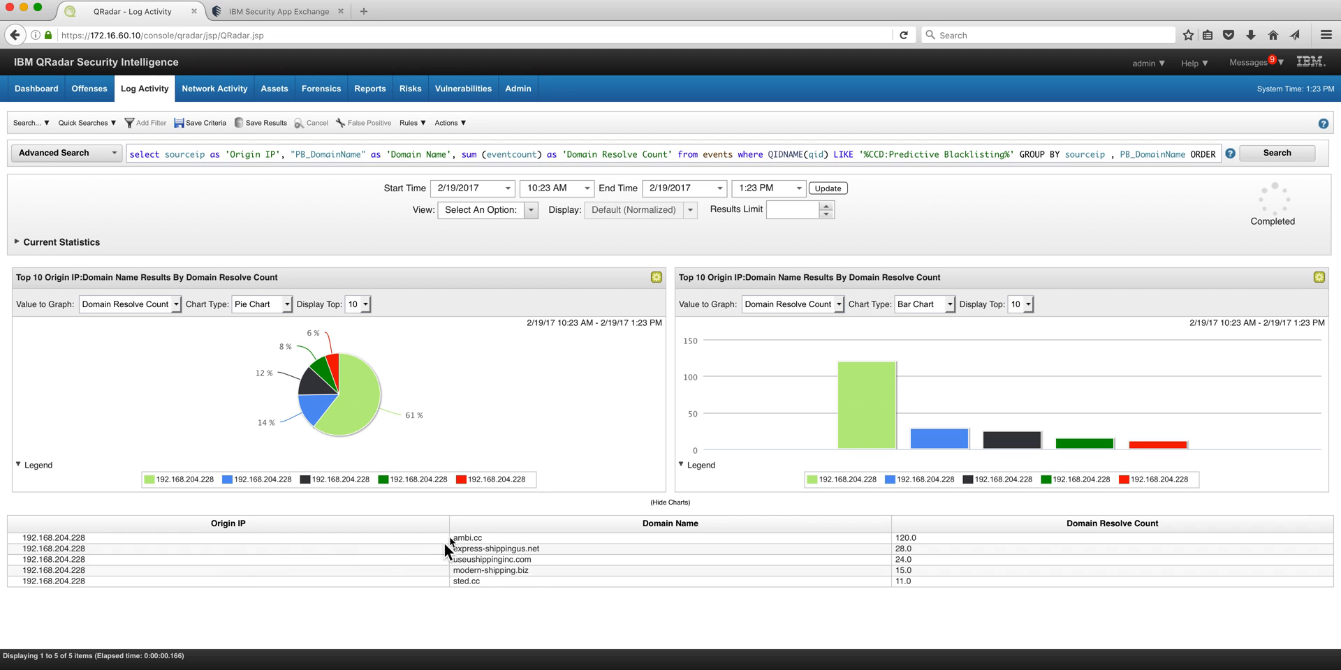
mouse_move(495, 533)
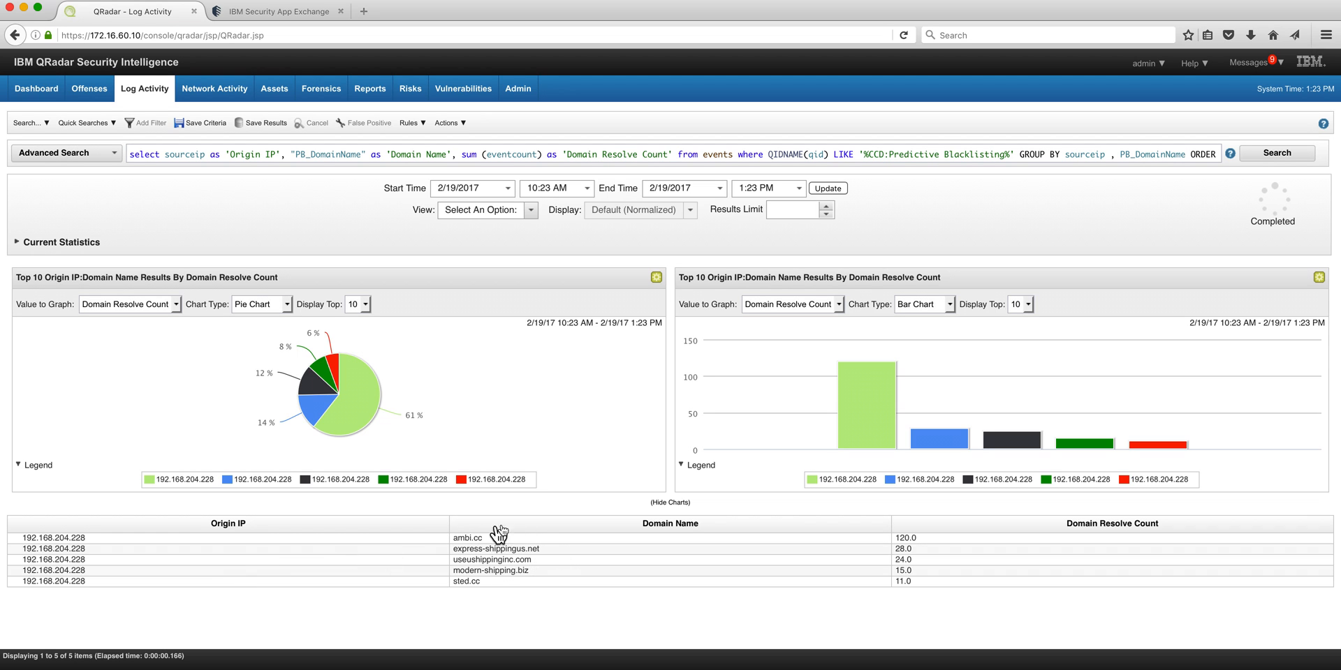
mouse_move(480, 574)
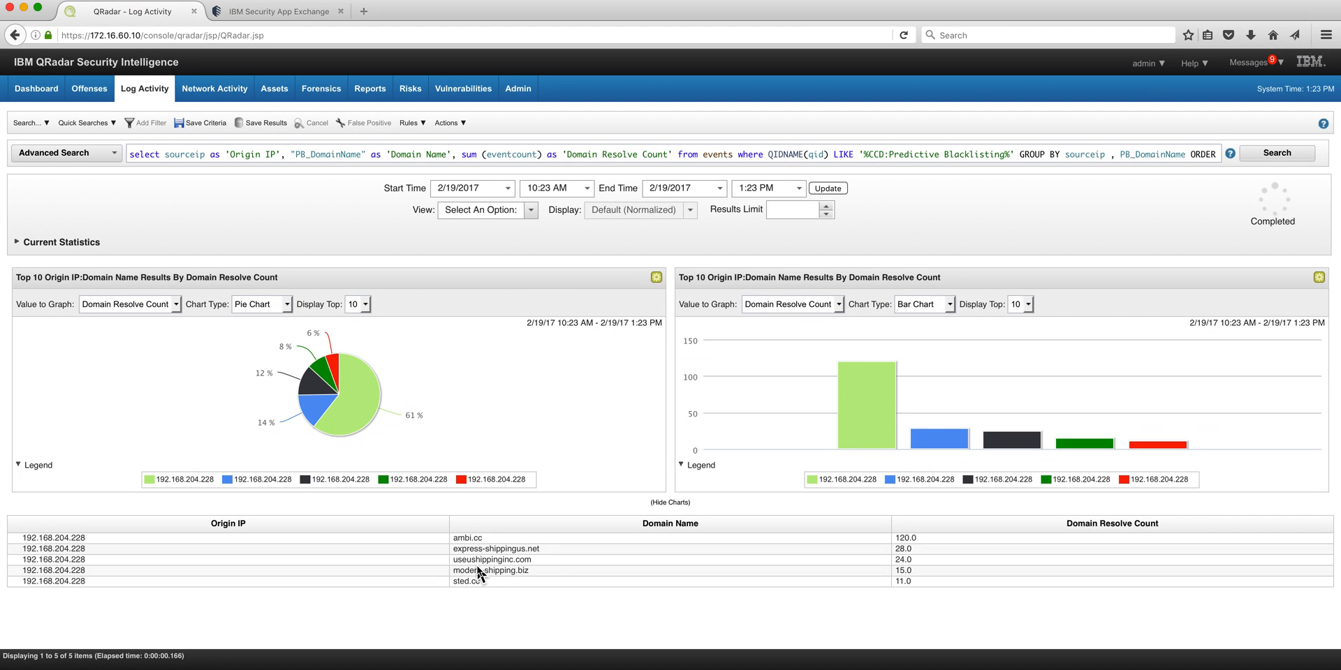
mouse_move(445, 604)
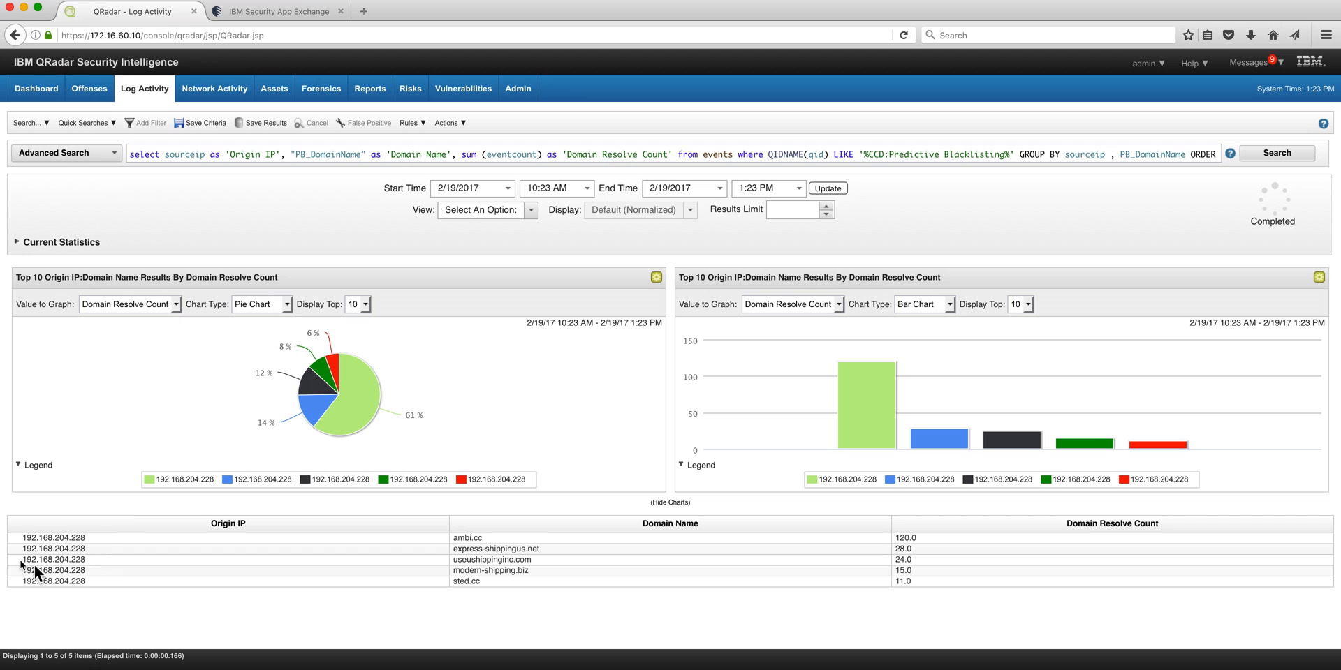
mouse_move(39, 586)
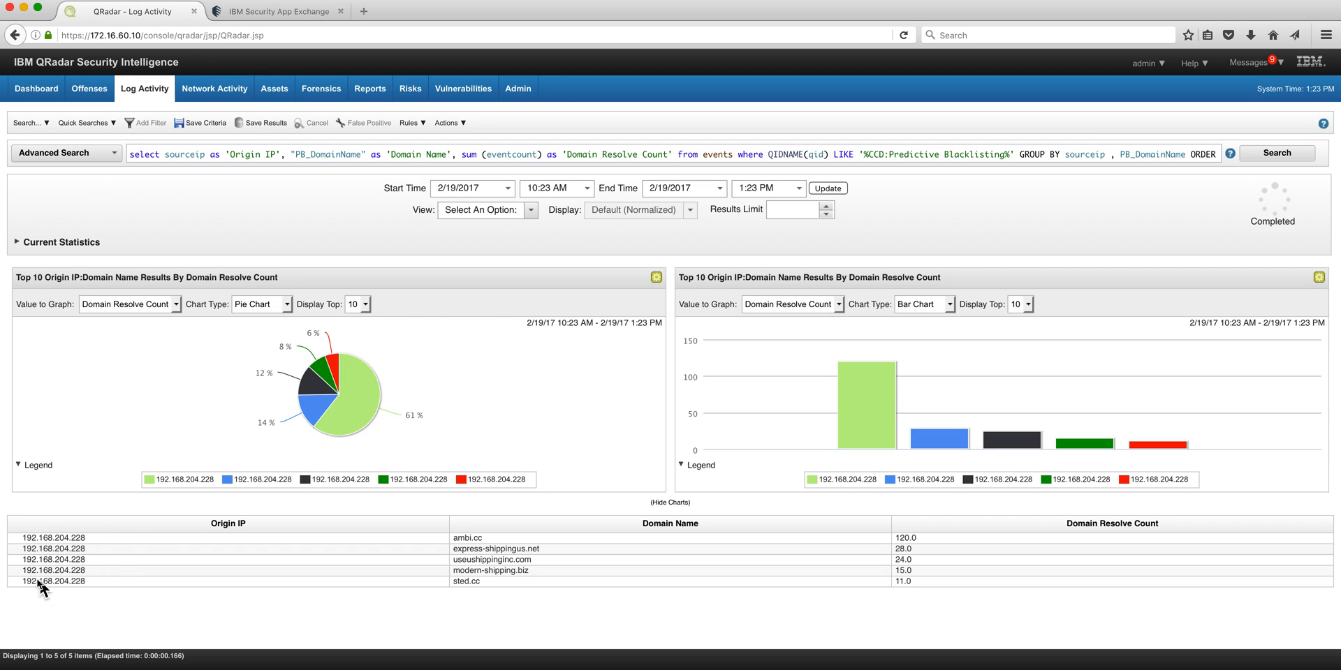